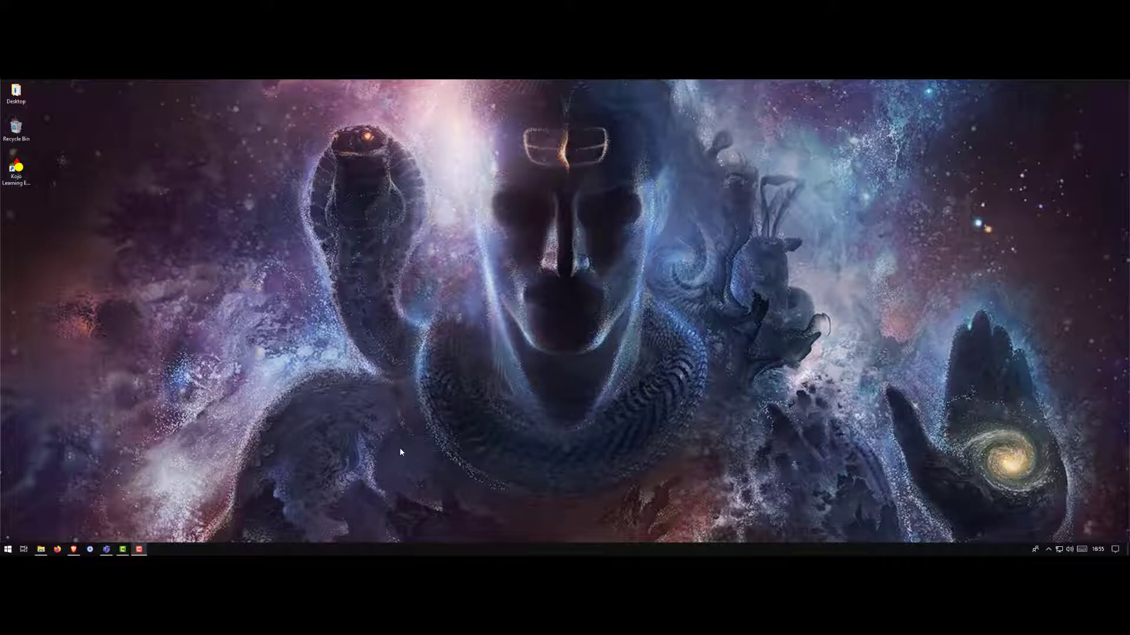
{"action": "mouse_move", "coordinate": [11, 501]}
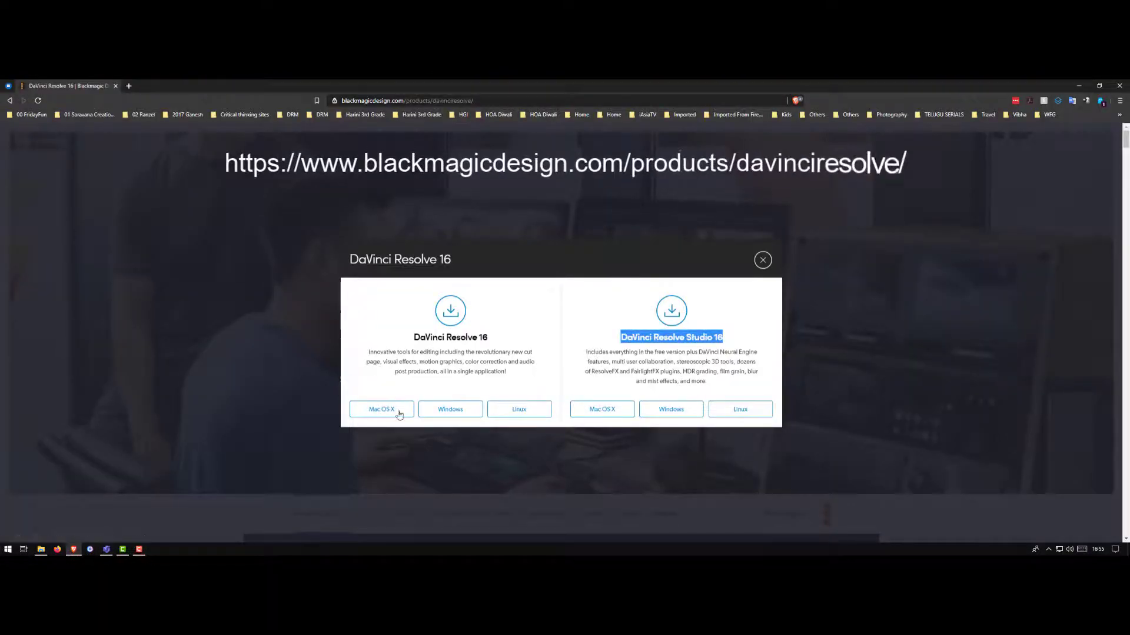
{"action": "mouse_move", "coordinate": [551, 332]}
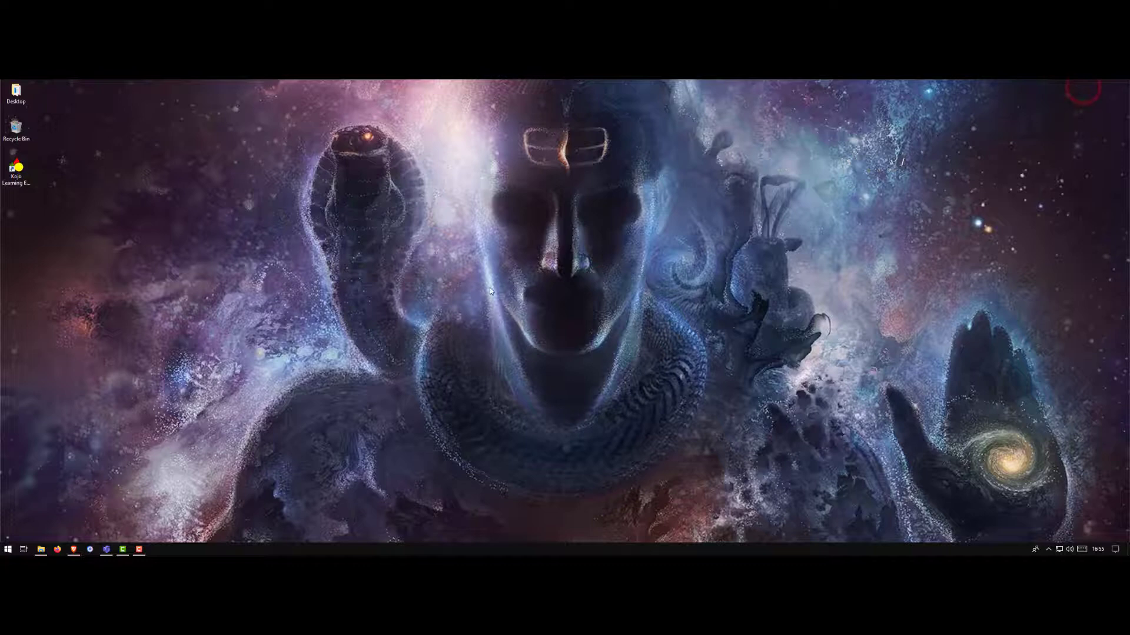
- Launch DaVinci Resolve 16 into the Project Manager
{"action": "left_click", "coordinate": [8, 550]}
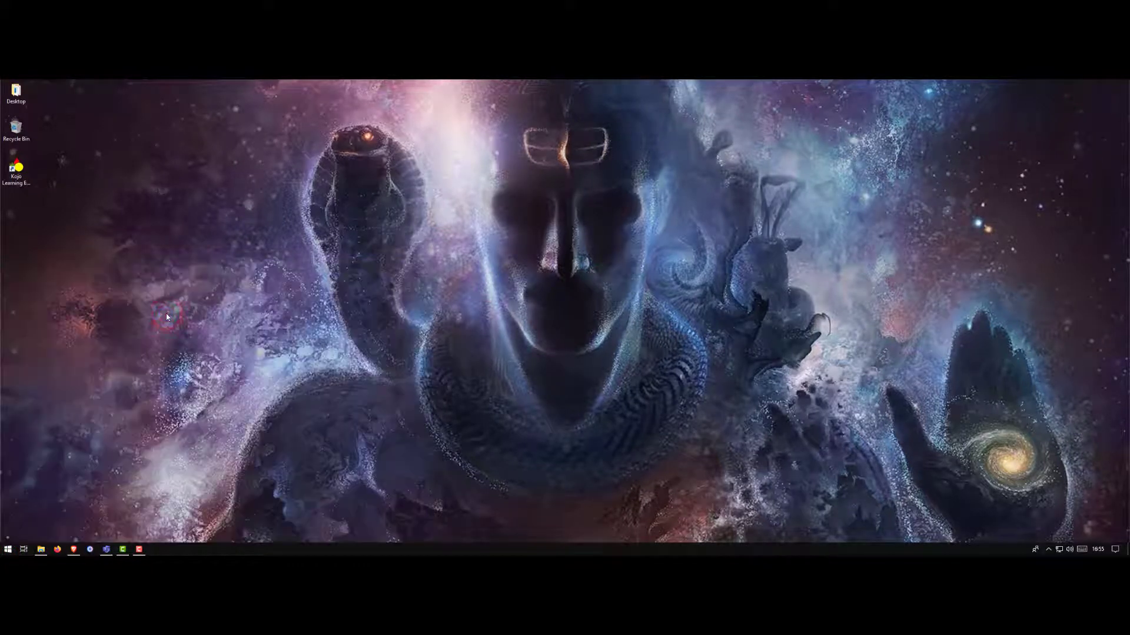
{"action": "left_click", "coordinate": [153, 550]}
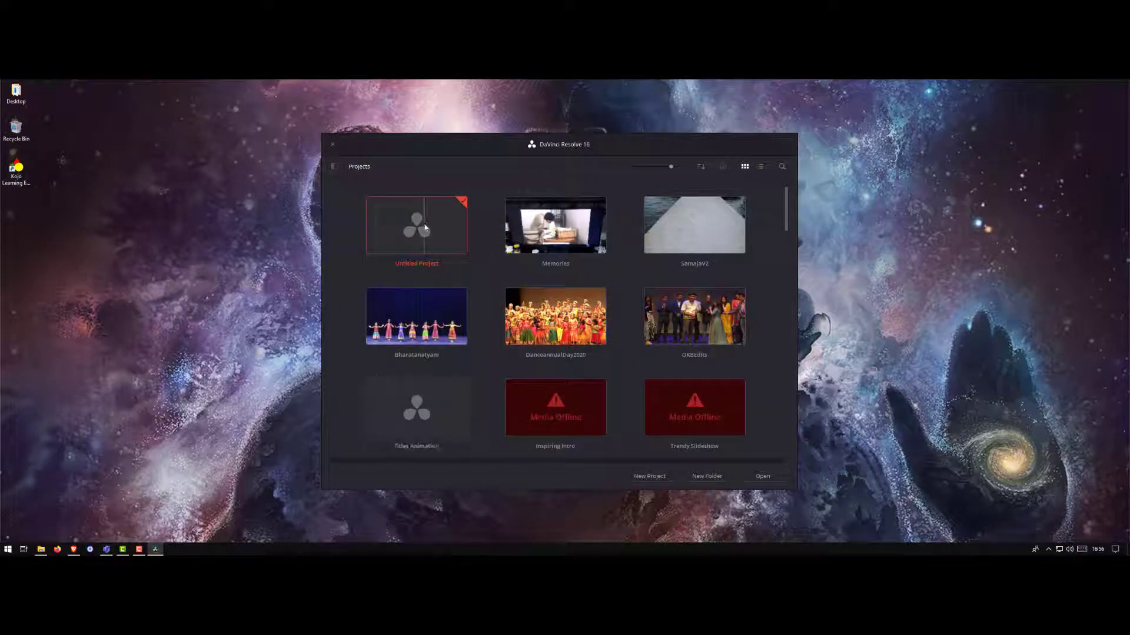
- Create a new project named 'Shaky Video'
{"action": "left_click", "coordinate": [649, 477]}
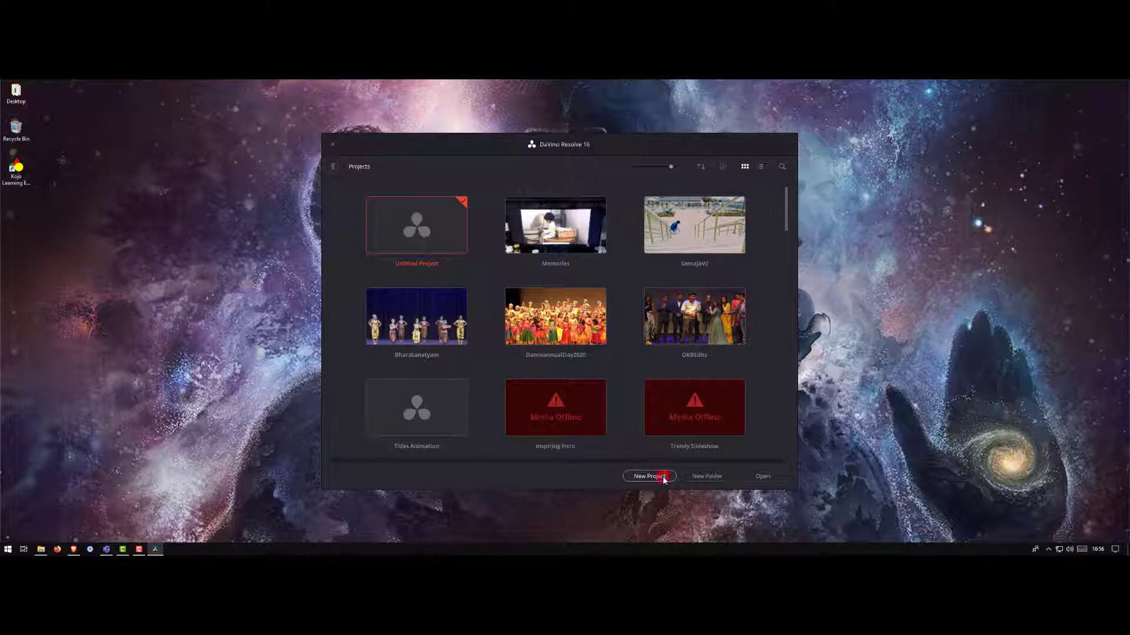
{"action": "left_click", "coordinate": [650, 477]}
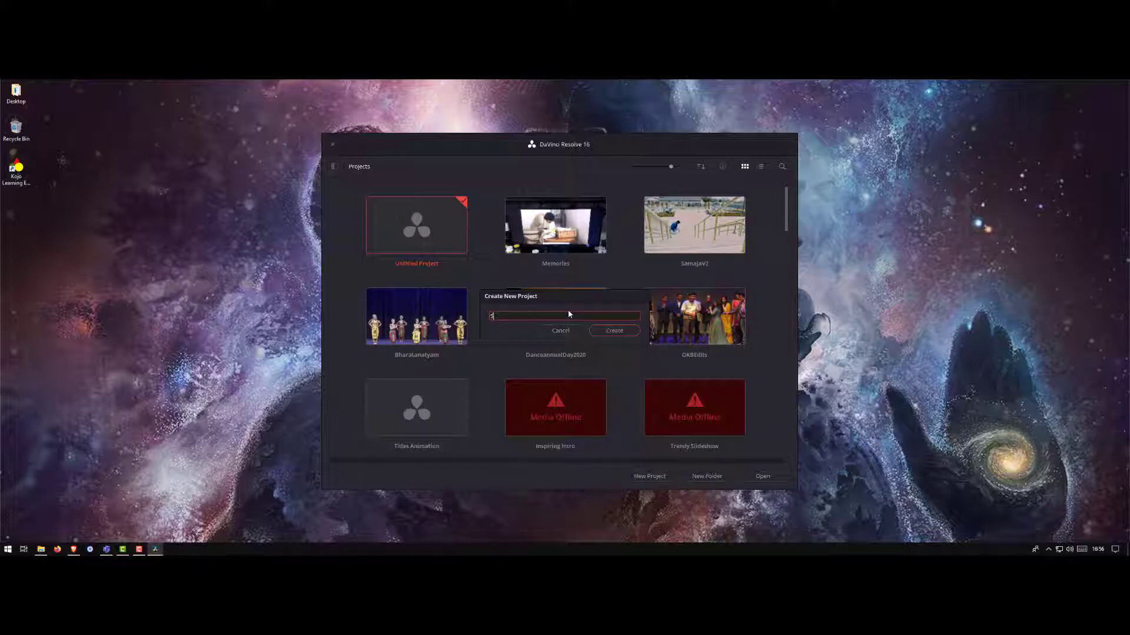
{"action": "type", "text": "Shaky Vid"}
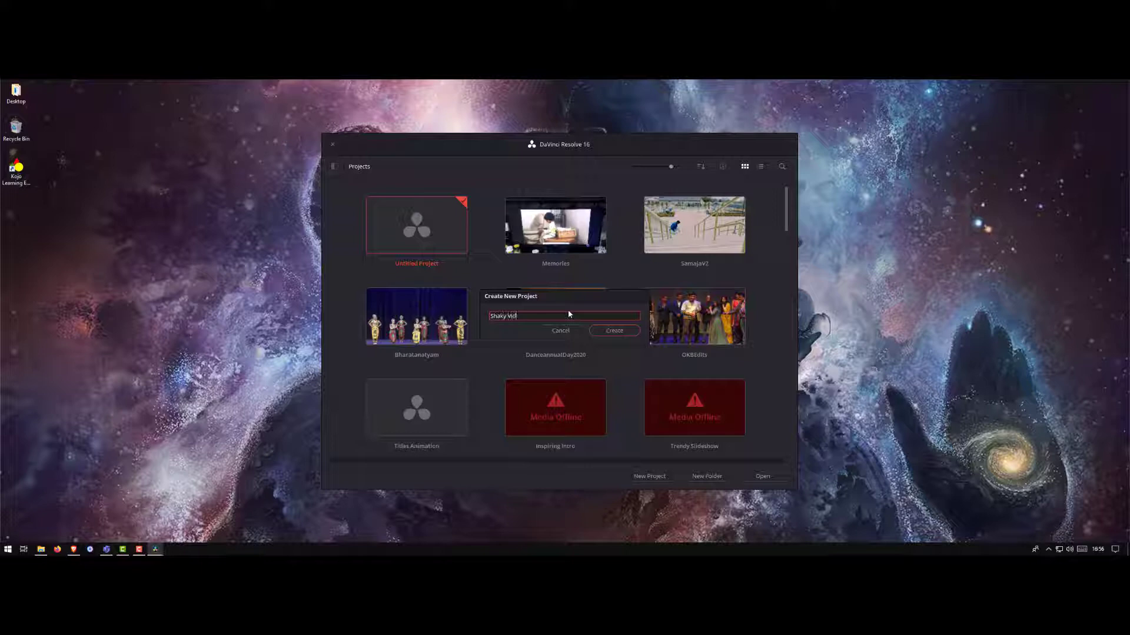
{"action": "left_click", "coordinate": [615, 331]}
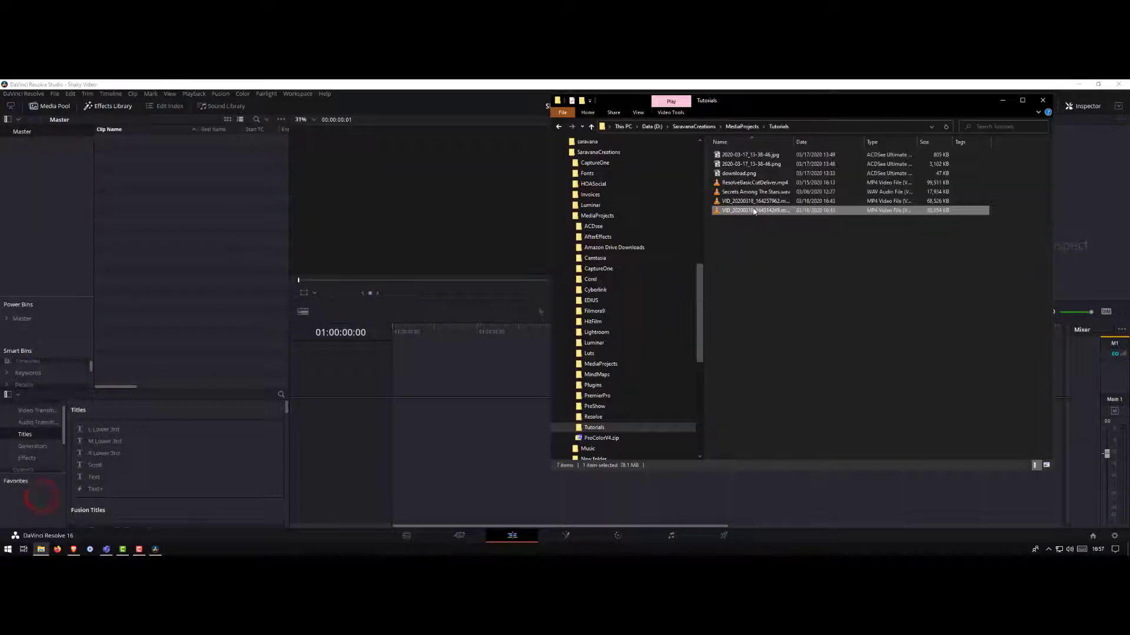
- Import both VID_20200318 clips into the Media Pool and match the project frame rate to them
{"action": "left_click", "coordinate": [757, 200]}
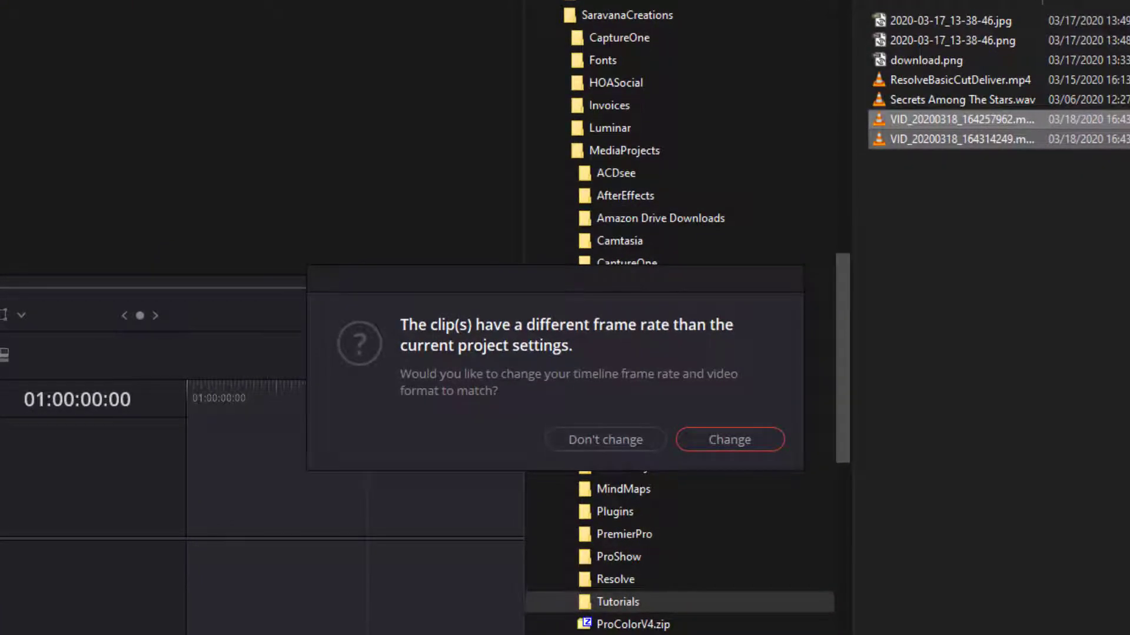
{"action": "mouse_move", "coordinate": [752, 424]}
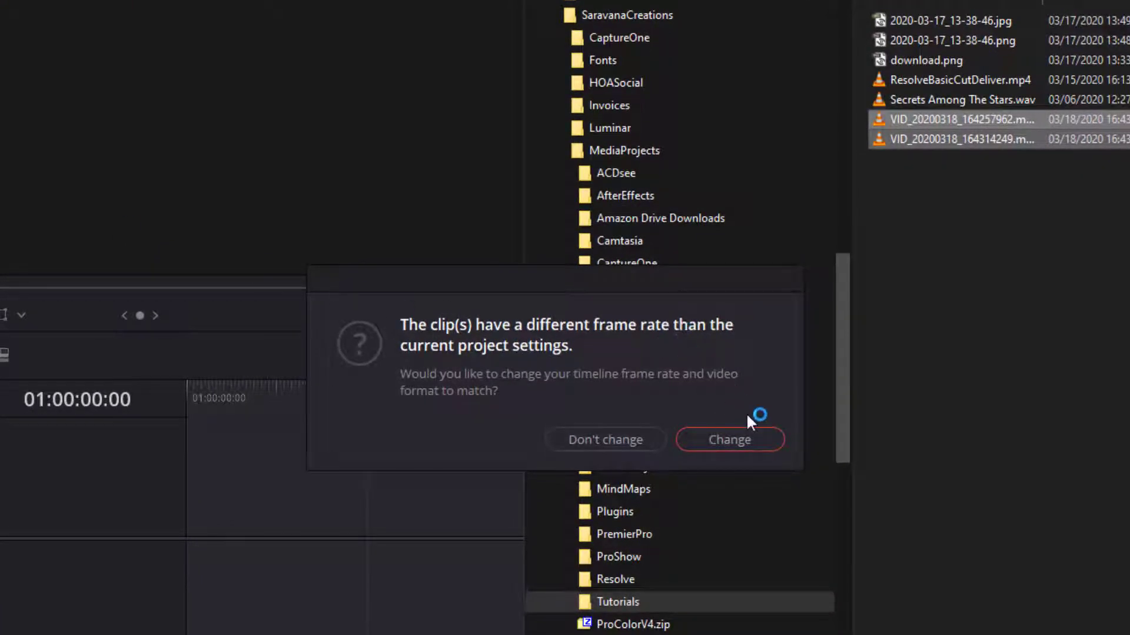
{"action": "mouse_move", "coordinate": [598, 378]}
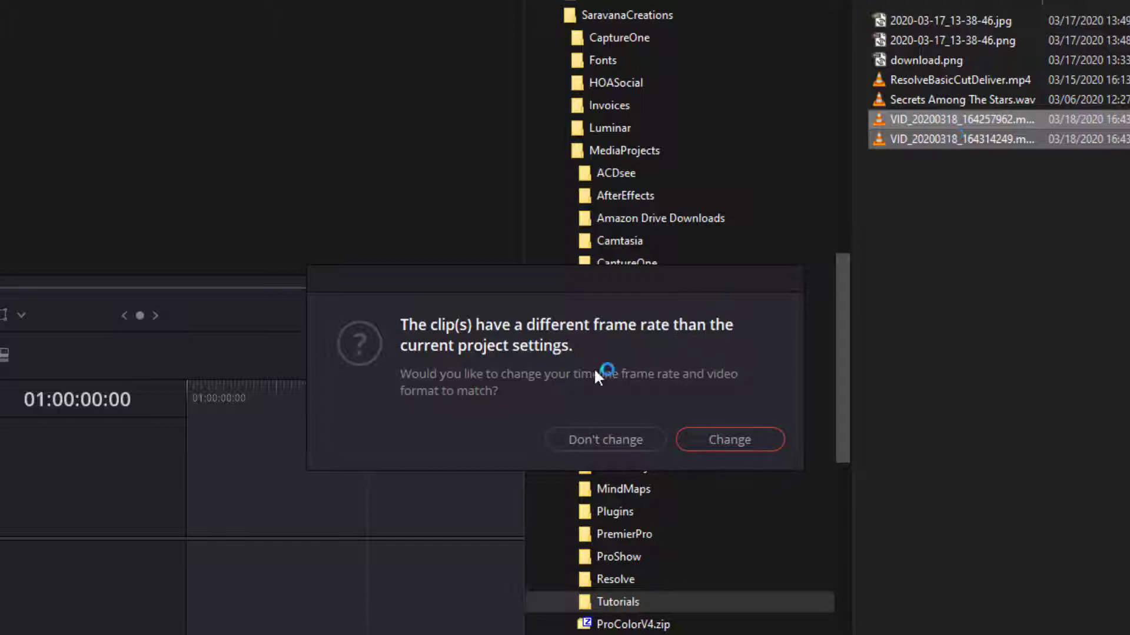
{"action": "mouse_move", "coordinate": [743, 345]}
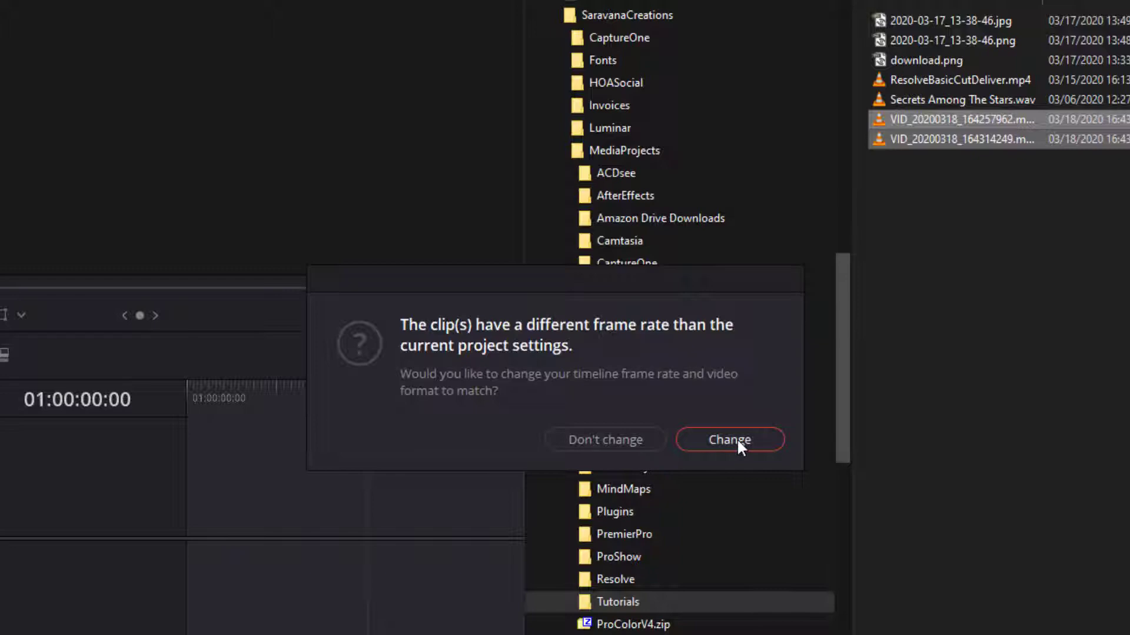
{"action": "left_click", "coordinate": [730, 439]}
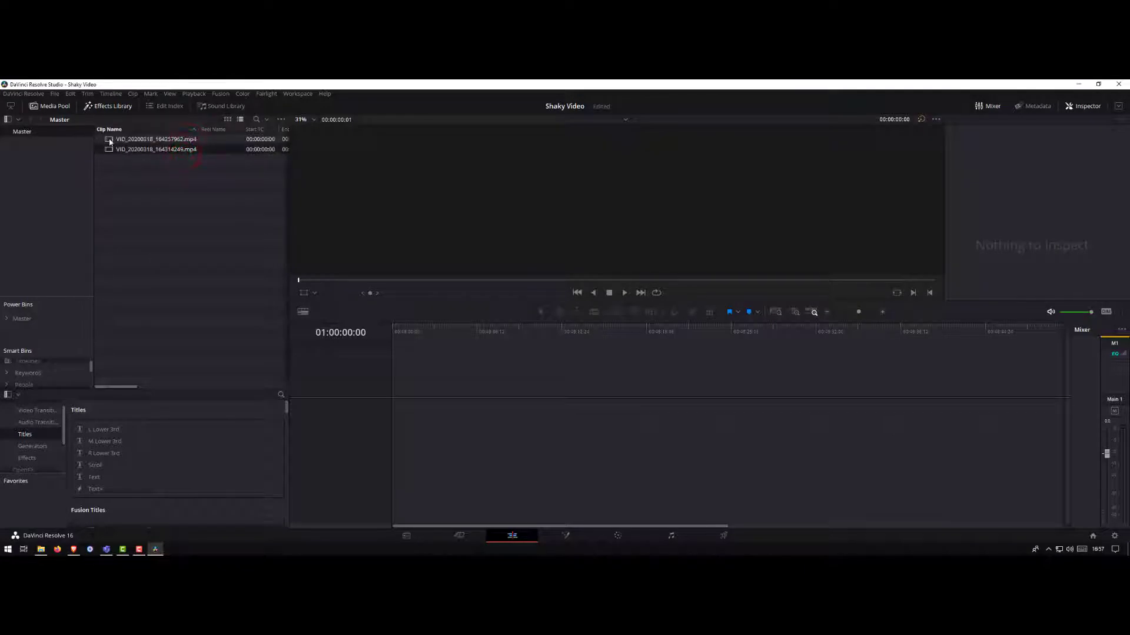
- Preview the first clip VID_20200318_164257962.mp4 in the Source Viewer to see the shake
{"action": "double_click", "coordinate": [155, 139]}
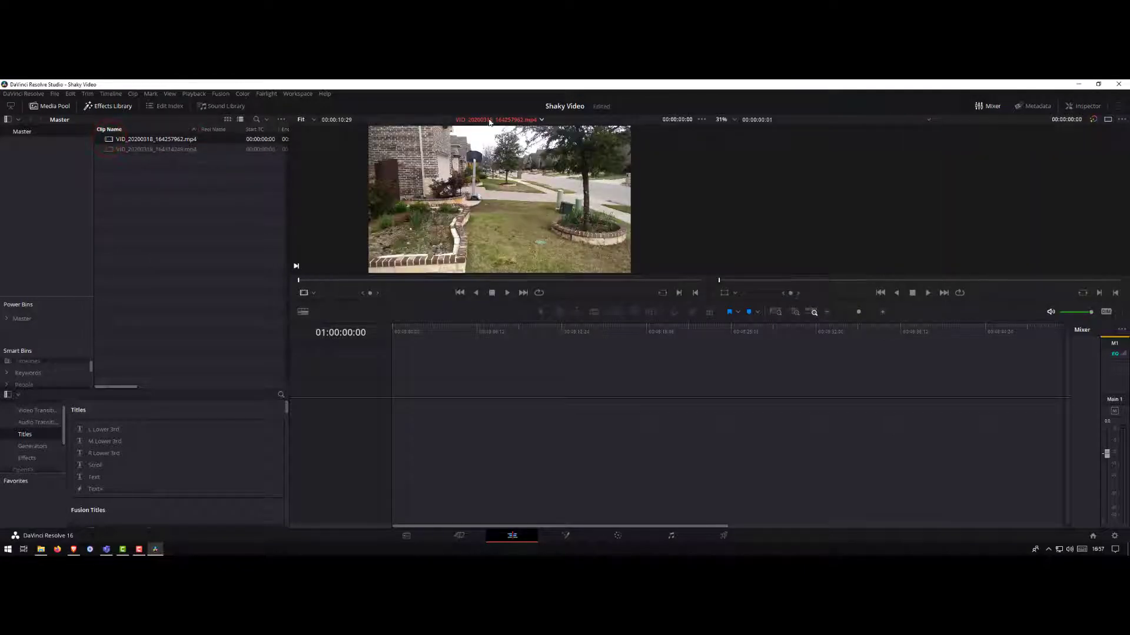
{"action": "mouse_move", "coordinate": [308, 287]}
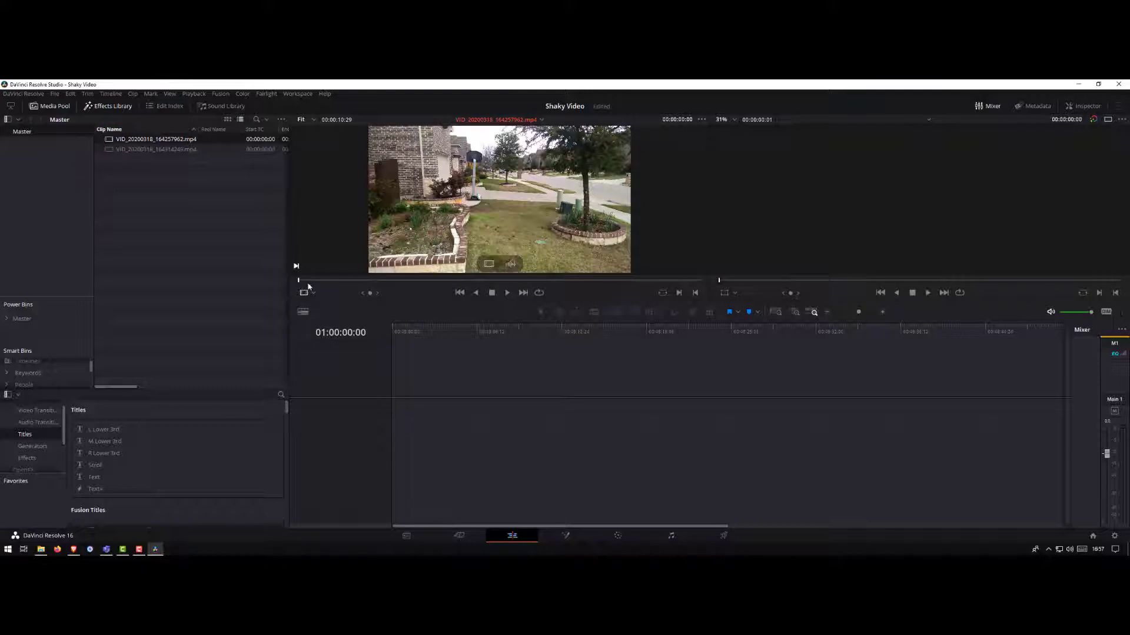
{"action": "left_click", "coordinate": [506, 293]}
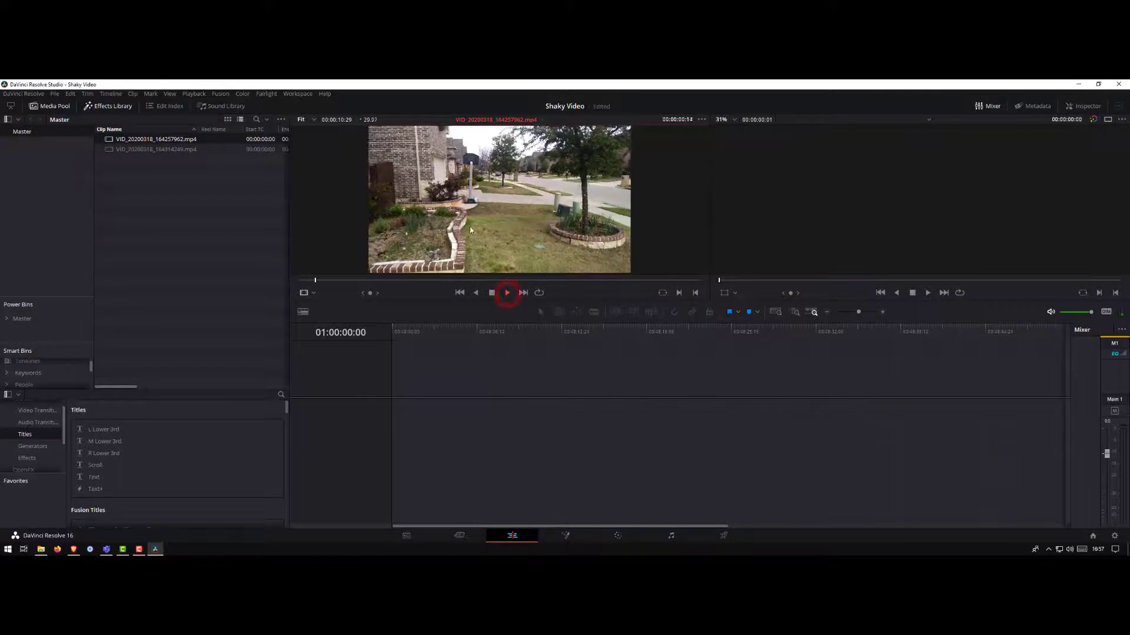
{"action": "left_click", "coordinate": [506, 293]}
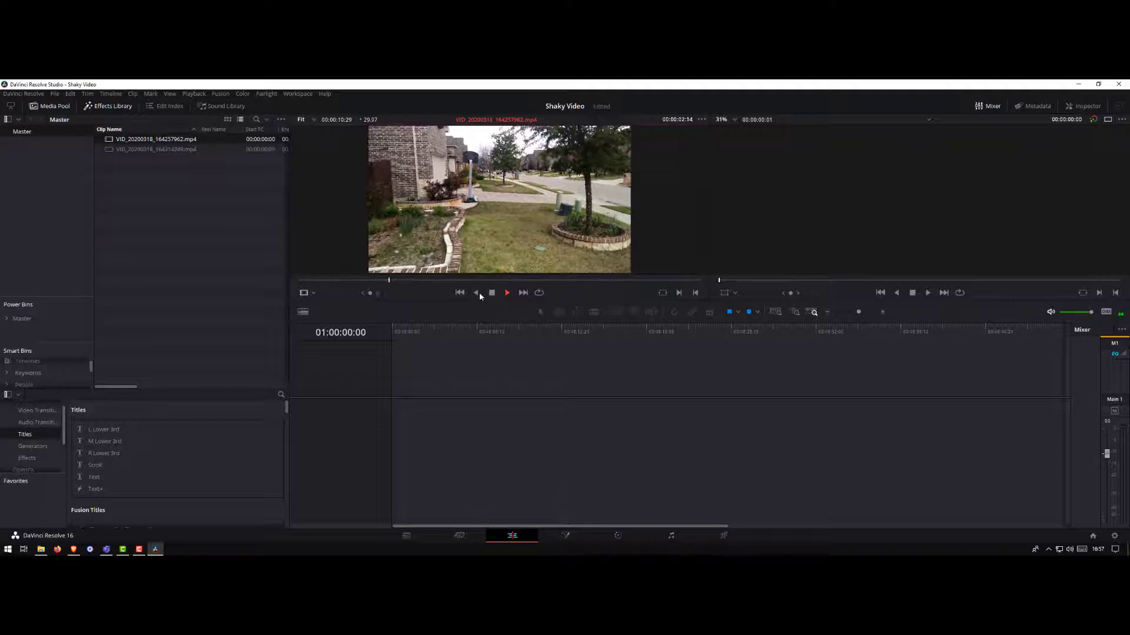
{"action": "left_click", "coordinate": [506, 293]}
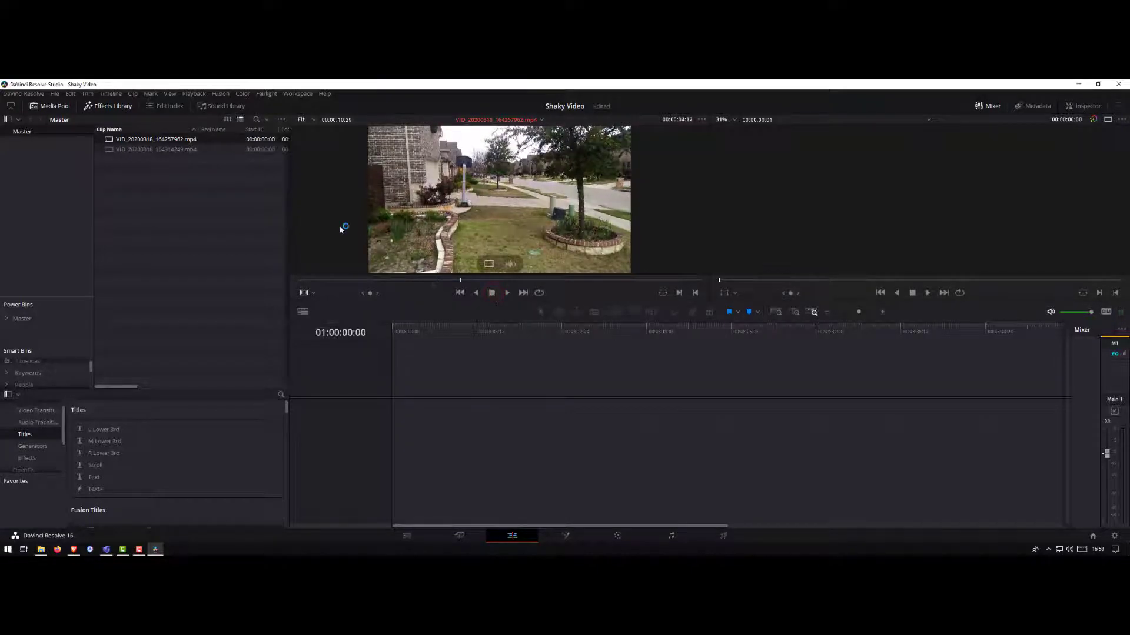
- Append the clip to a new Timeline 1 and select it there
{"action": "left_click", "coordinate": [153, 139]}
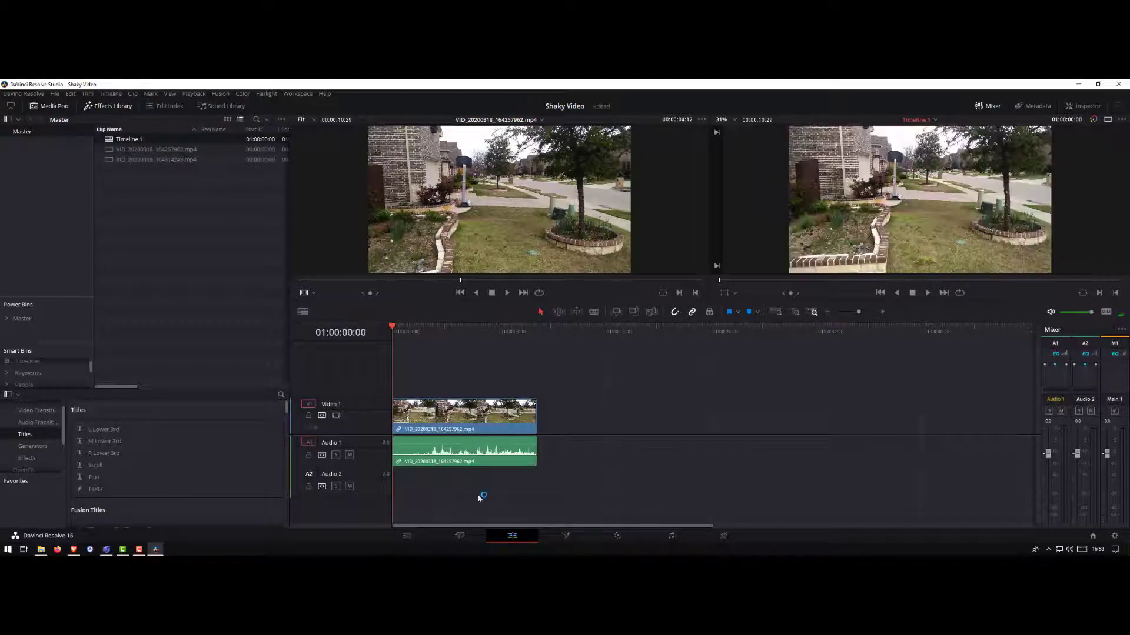
{"action": "left_click", "coordinate": [463, 414]}
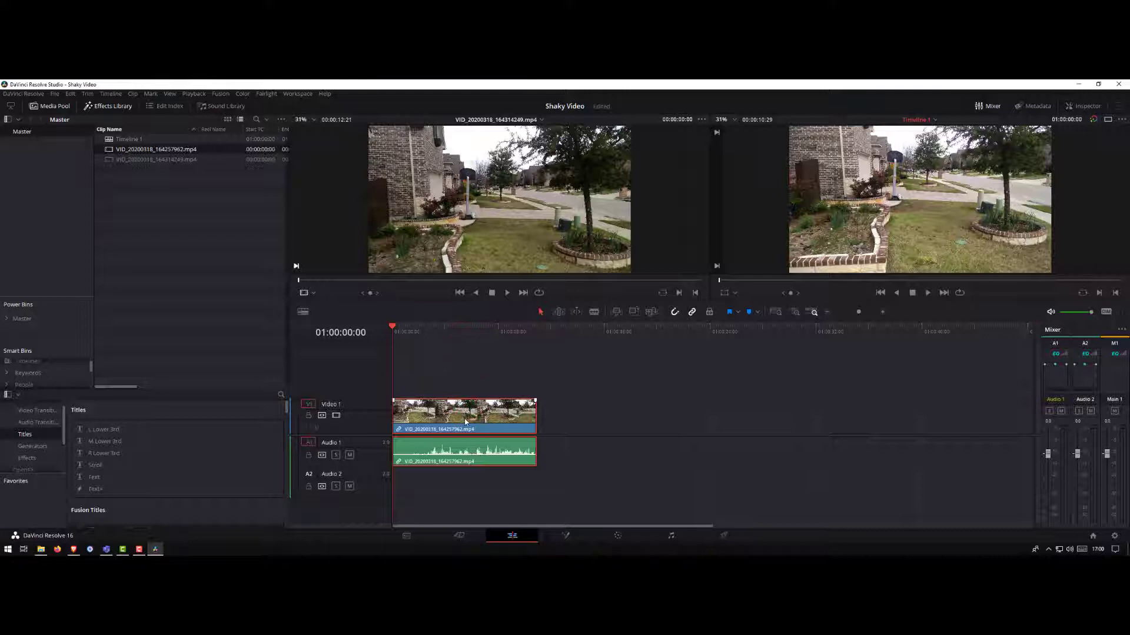
{"action": "mouse_move", "coordinate": [618, 535]}
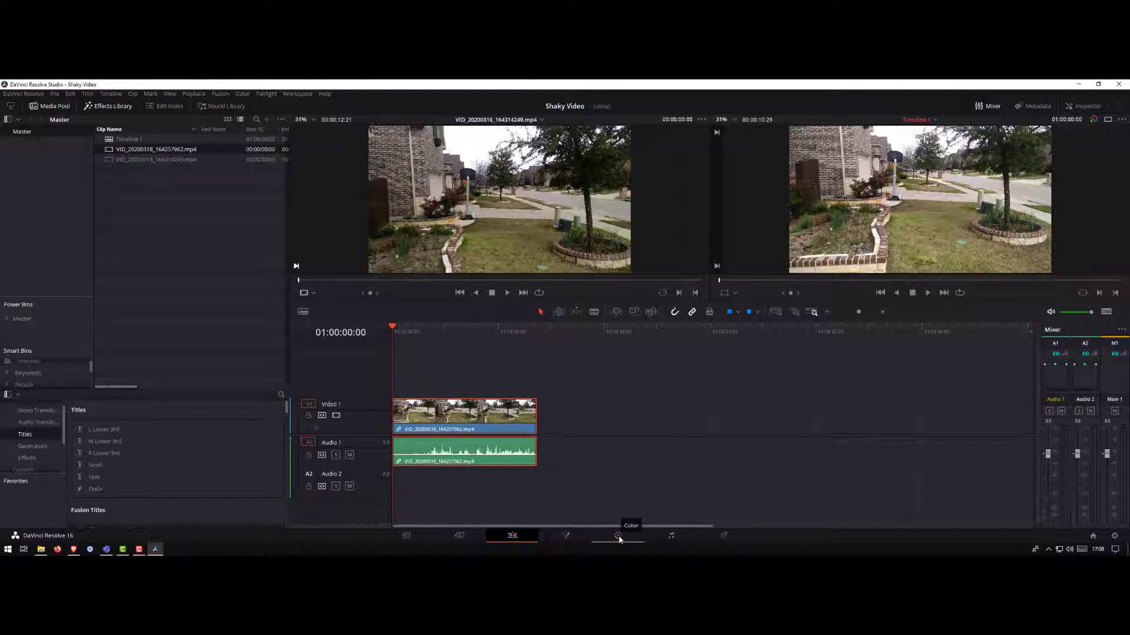
- Go to the Color page and show the Tracker palette with its mode choices for the clip
{"action": "left_click", "coordinate": [618, 536]}
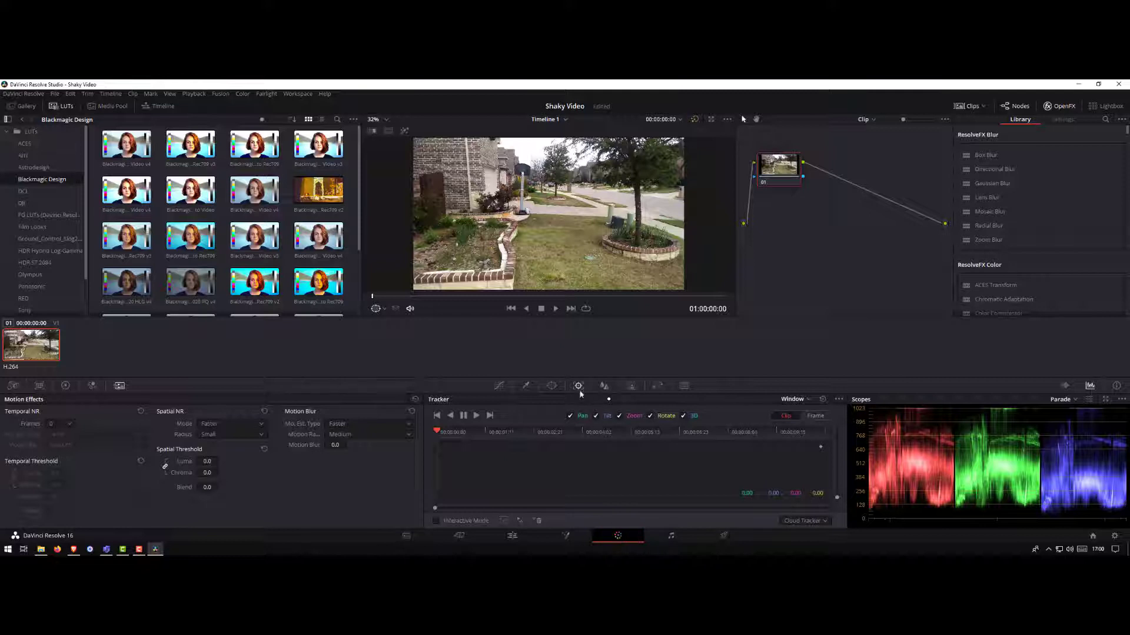
{"action": "left_click", "coordinate": [579, 386]}
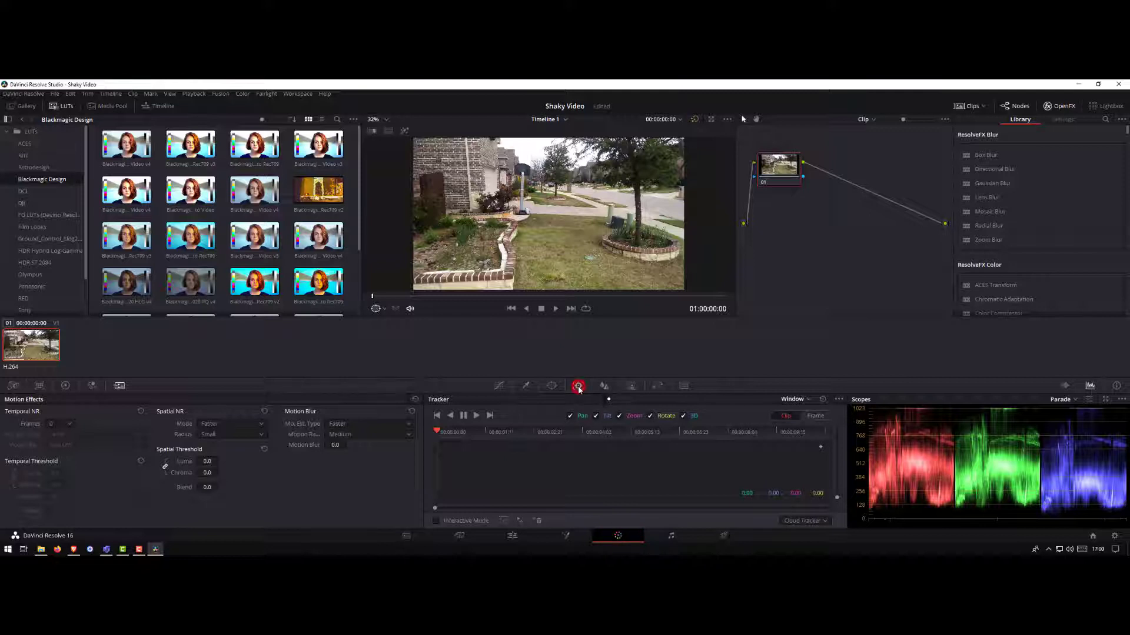
{"action": "left_click", "coordinate": [550, 386]}
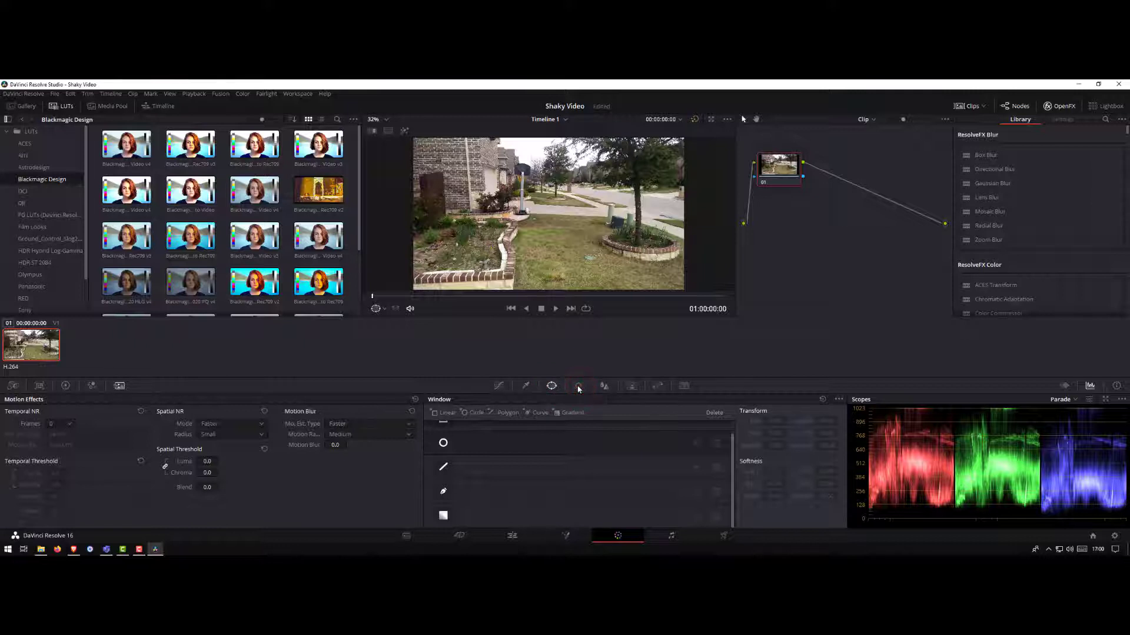
{"action": "left_click", "coordinate": [579, 386]}
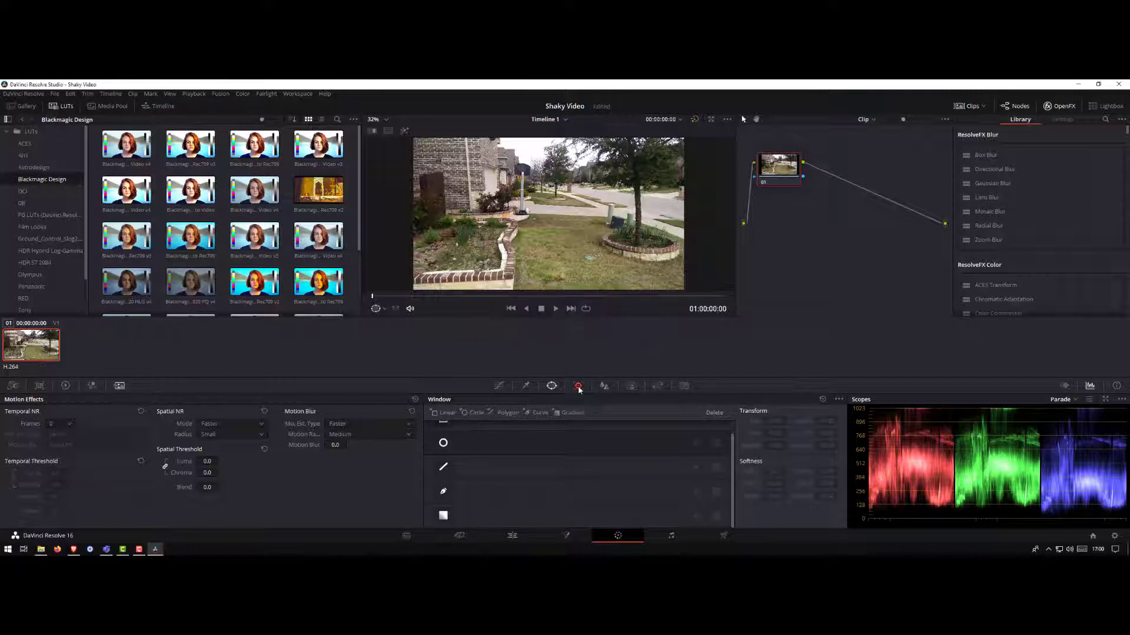
{"action": "left_click", "coordinate": [605, 386]}
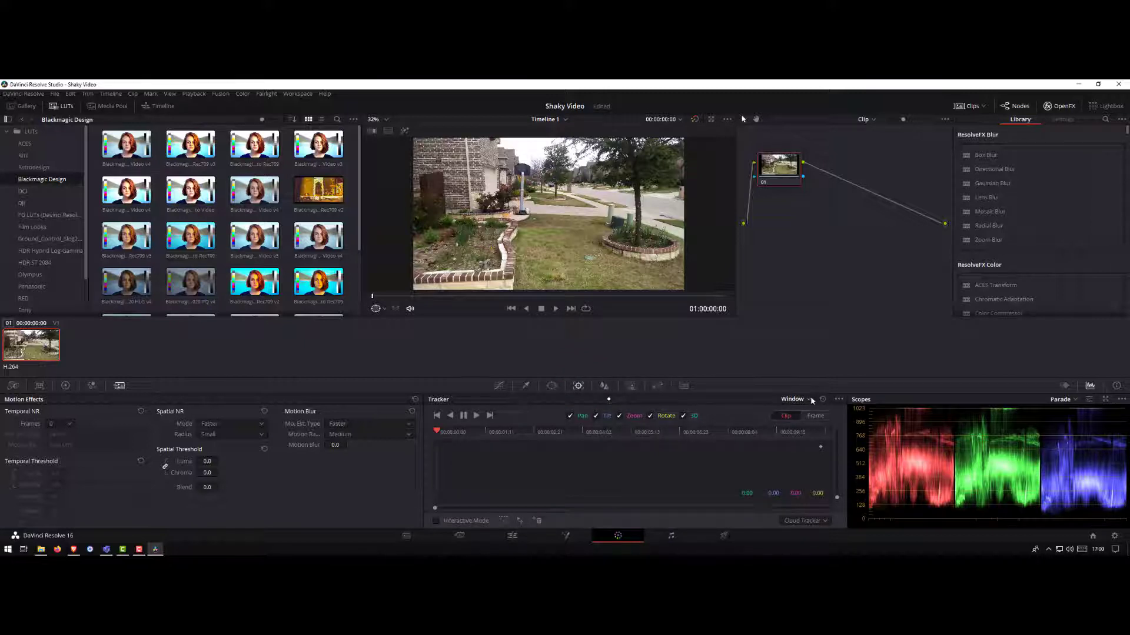
{"action": "left_click", "coordinate": [797, 399]}
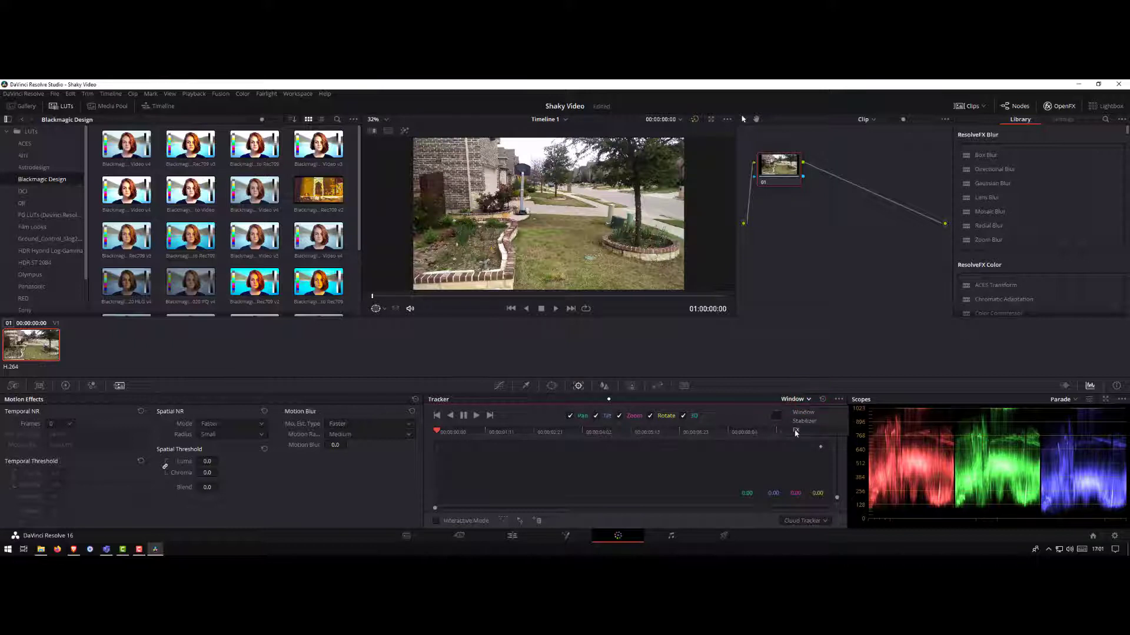
- Switch the Tracker to Stabilizer and stabilize the shaky clip
{"action": "left_click", "coordinate": [806, 415]}
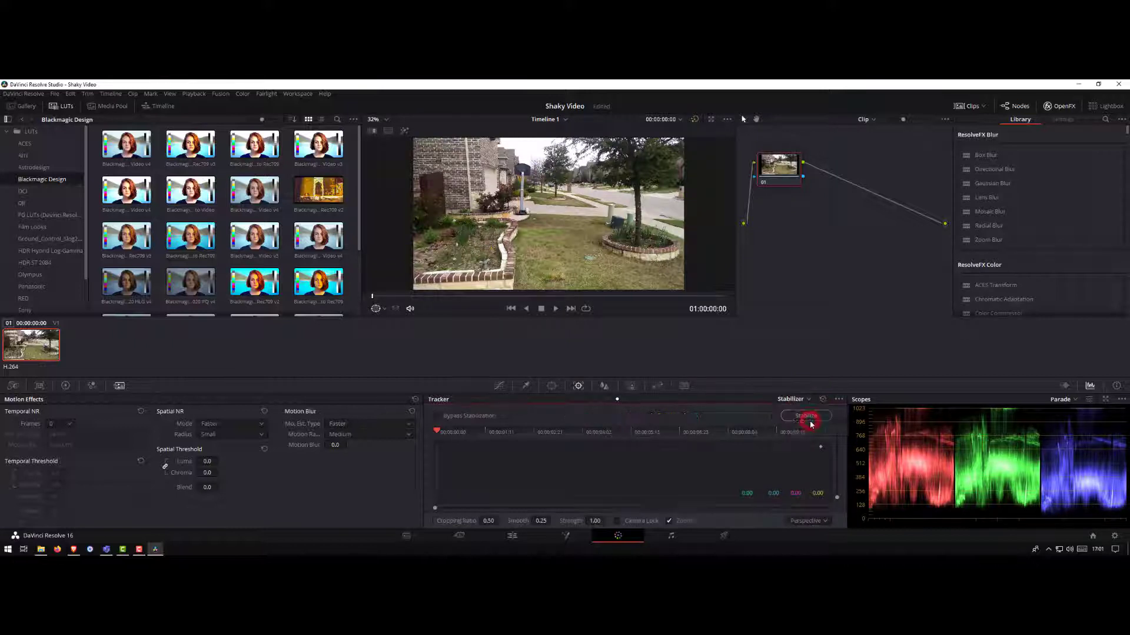
{"action": "left_click", "coordinate": [805, 416]}
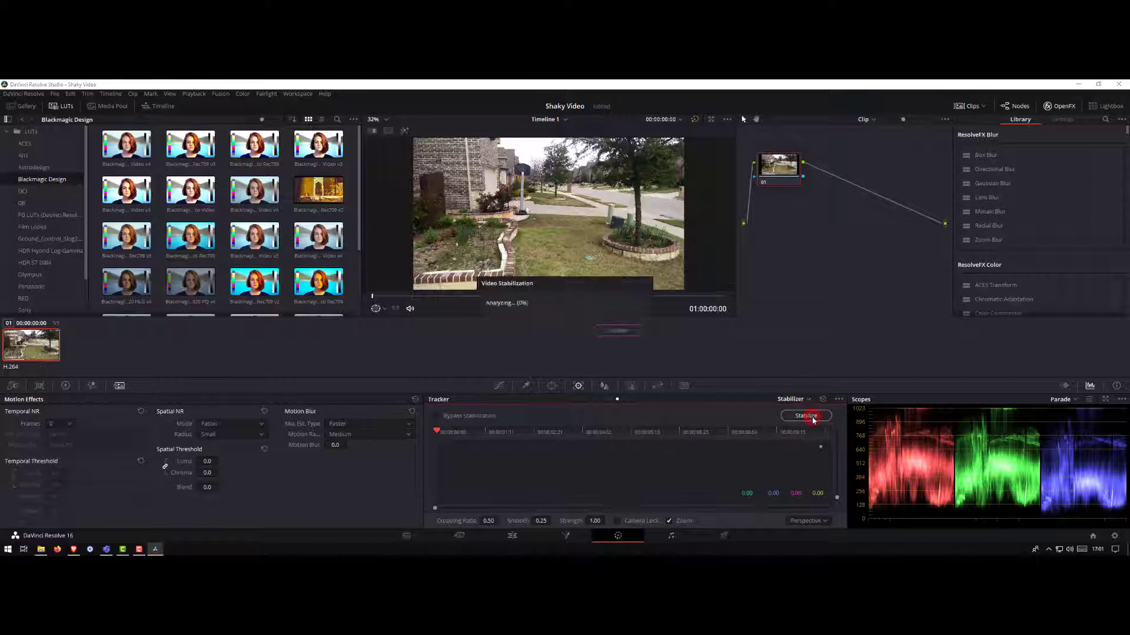
{"action": "left_click", "coordinate": [805, 415]}
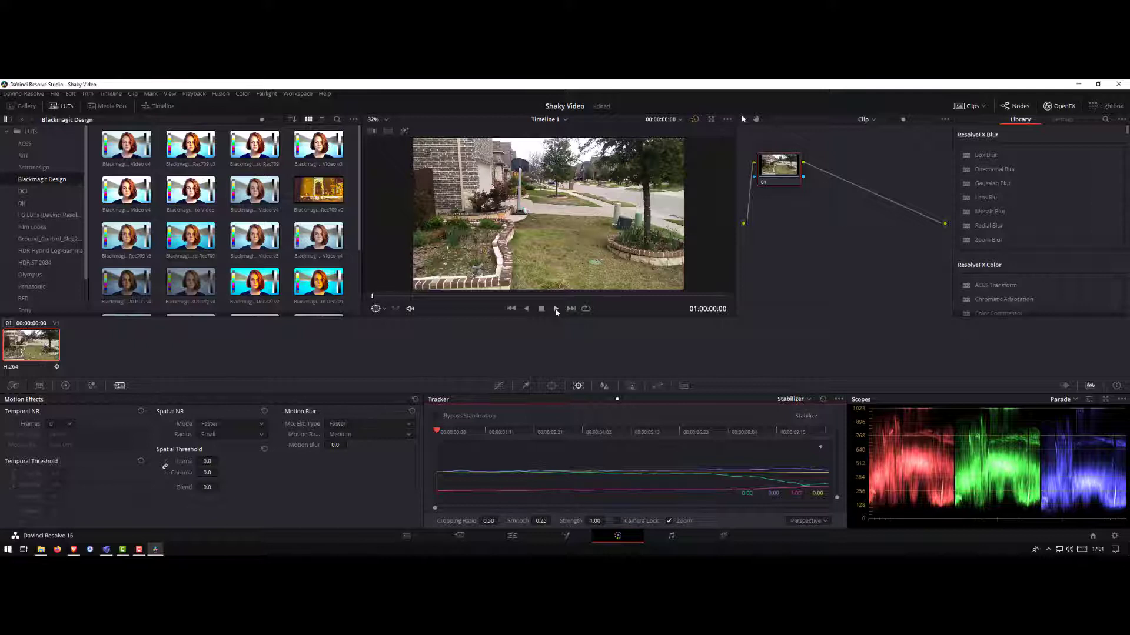
- Play back the stabilized clip, then move to the Edit page
{"action": "left_click", "coordinate": [555, 309]}
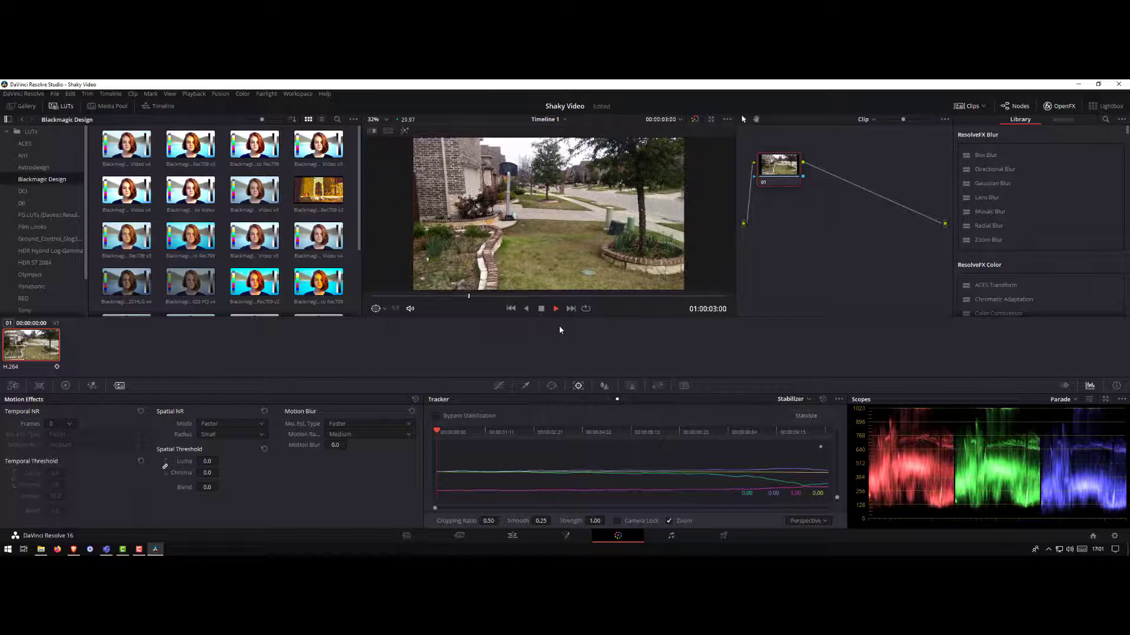
{"action": "left_click", "coordinate": [554, 309]}
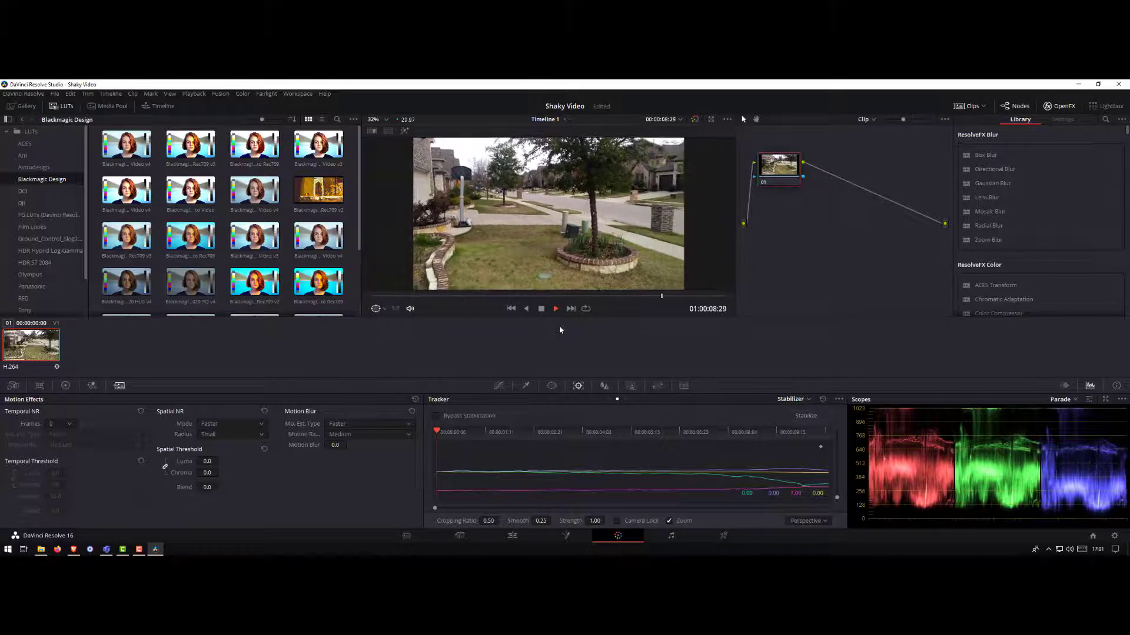
{"action": "left_click", "coordinate": [510, 308]}
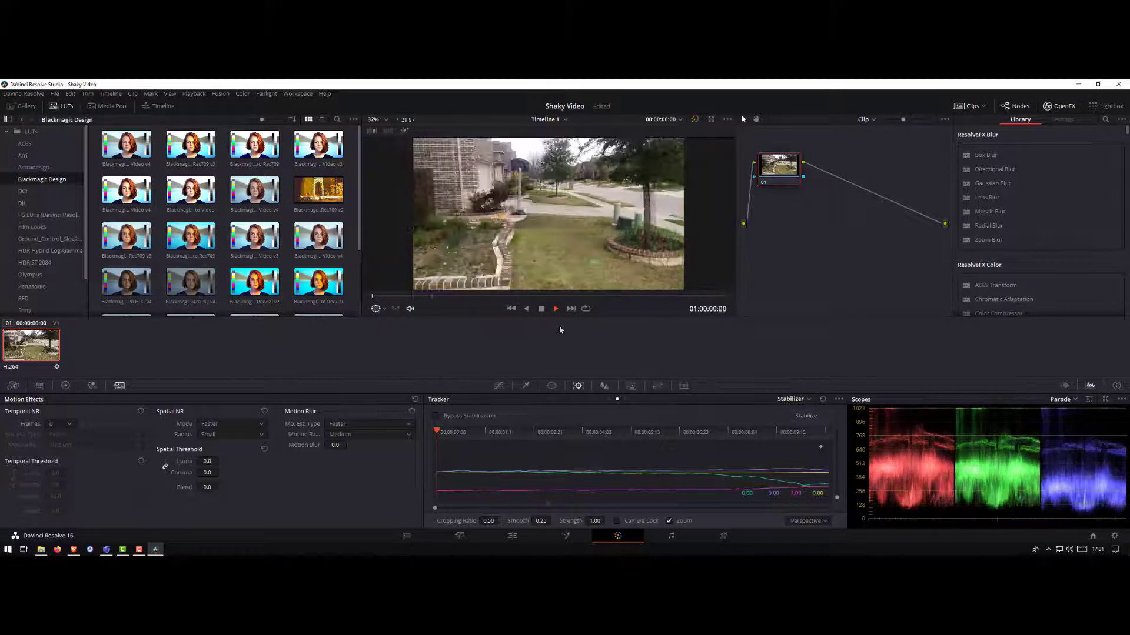
{"action": "left_click", "coordinate": [512, 535]}
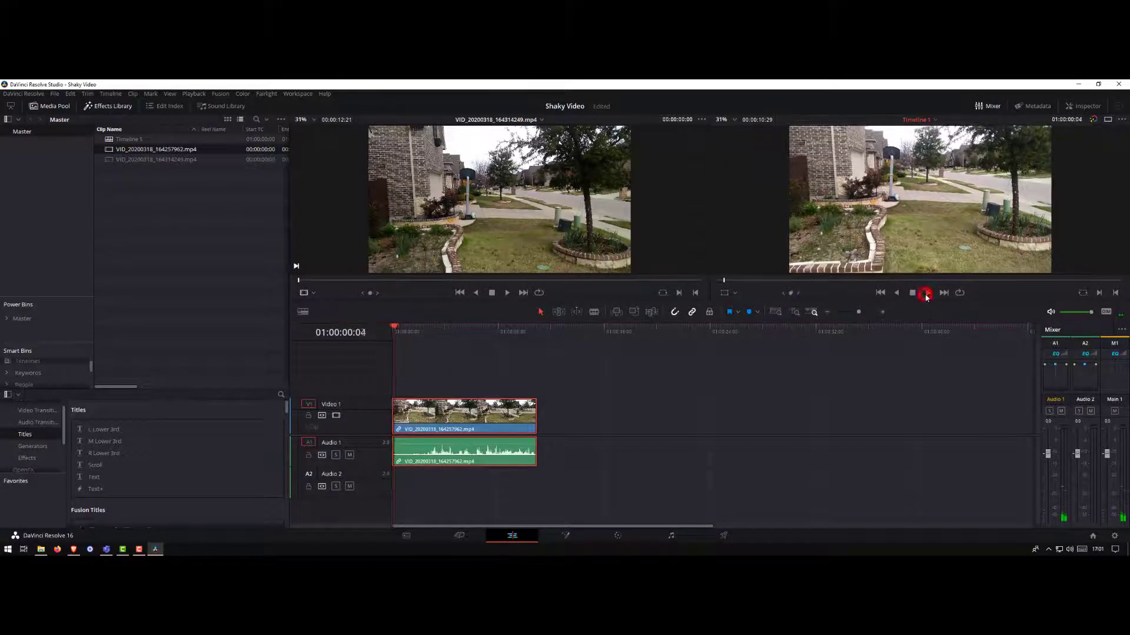
- Stop timeline playback and return to the Color page
{"action": "left_click", "coordinate": [927, 293]}
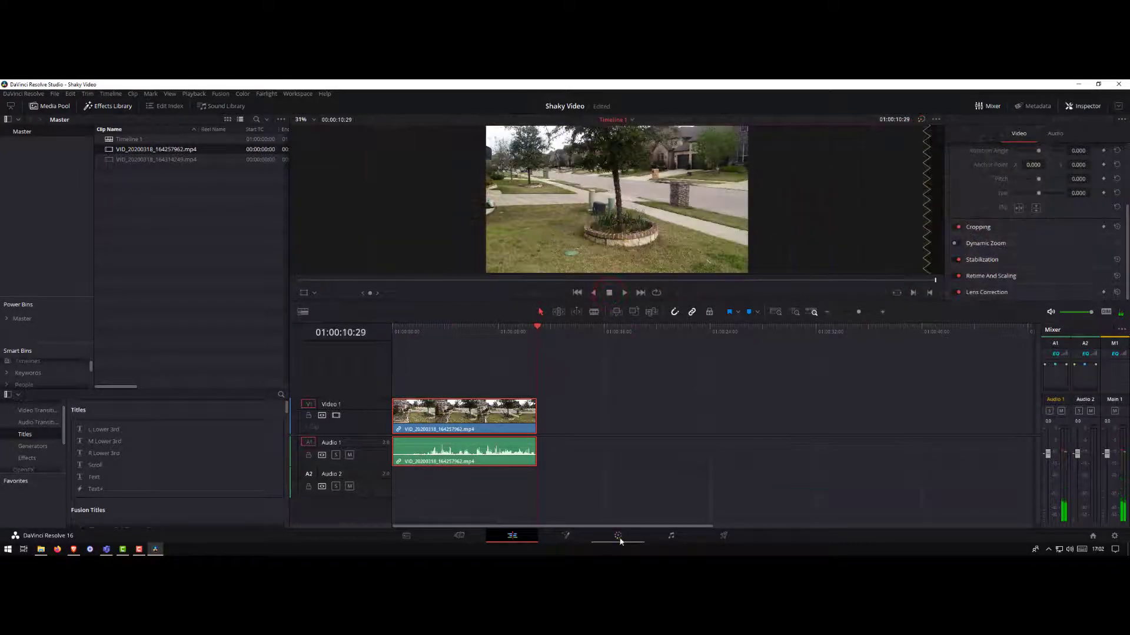
{"action": "left_click", "coordinate": [617, 535]}
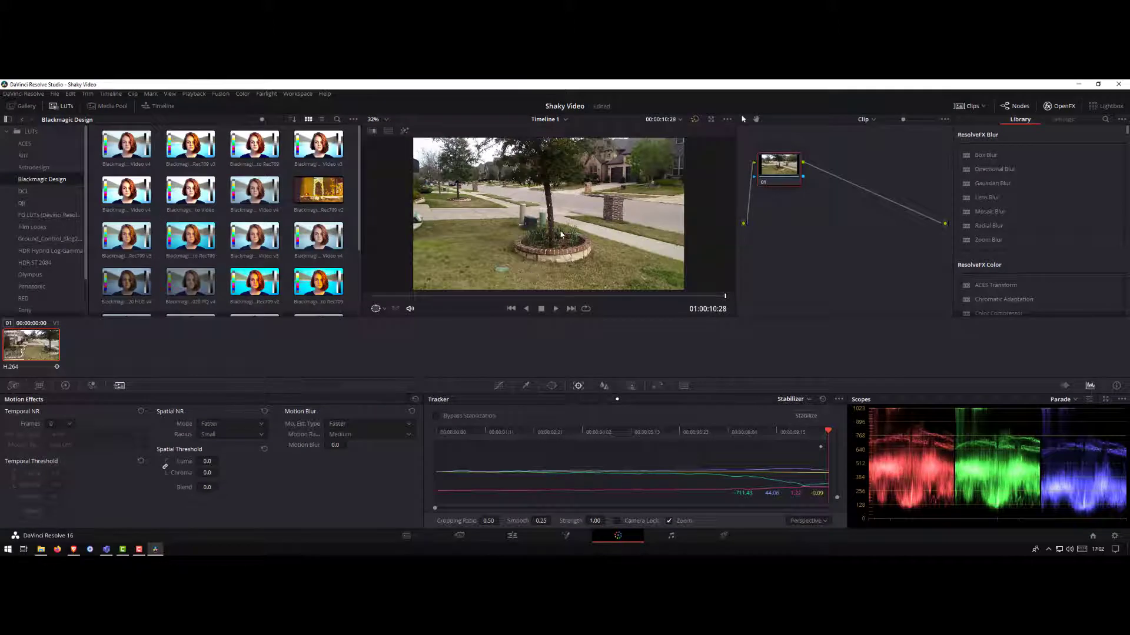
{"action": "mouse_move", "coordinate": [539, 165]}
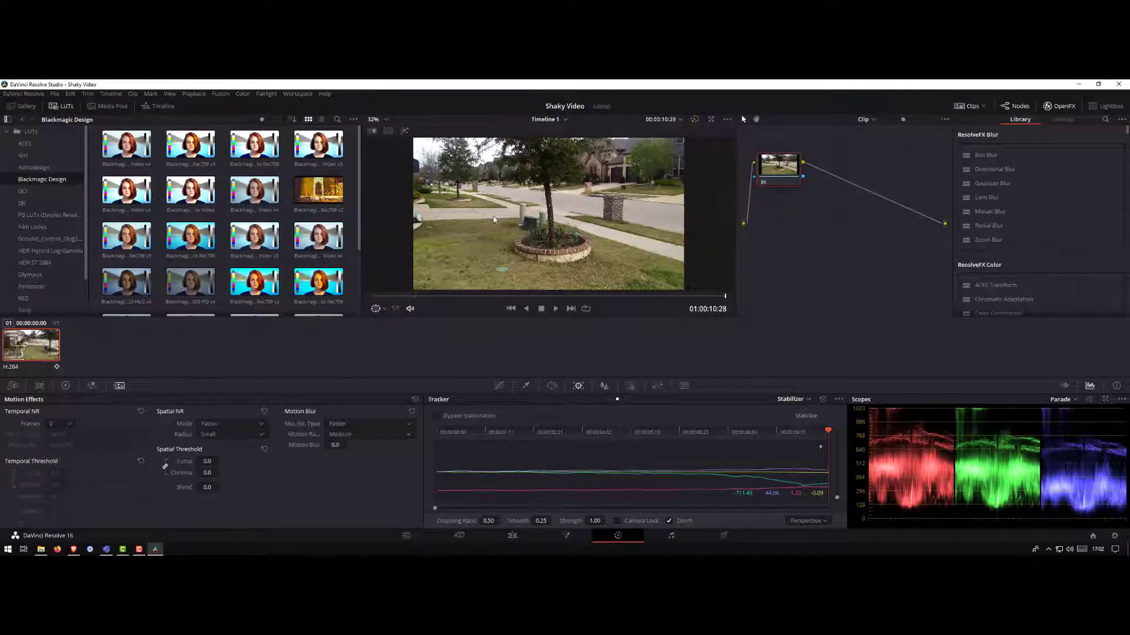
- Re-stabilize the clip with the stabilizer mode set to Similarity
{"action": "left_click", "coordinate": [807, 520]}
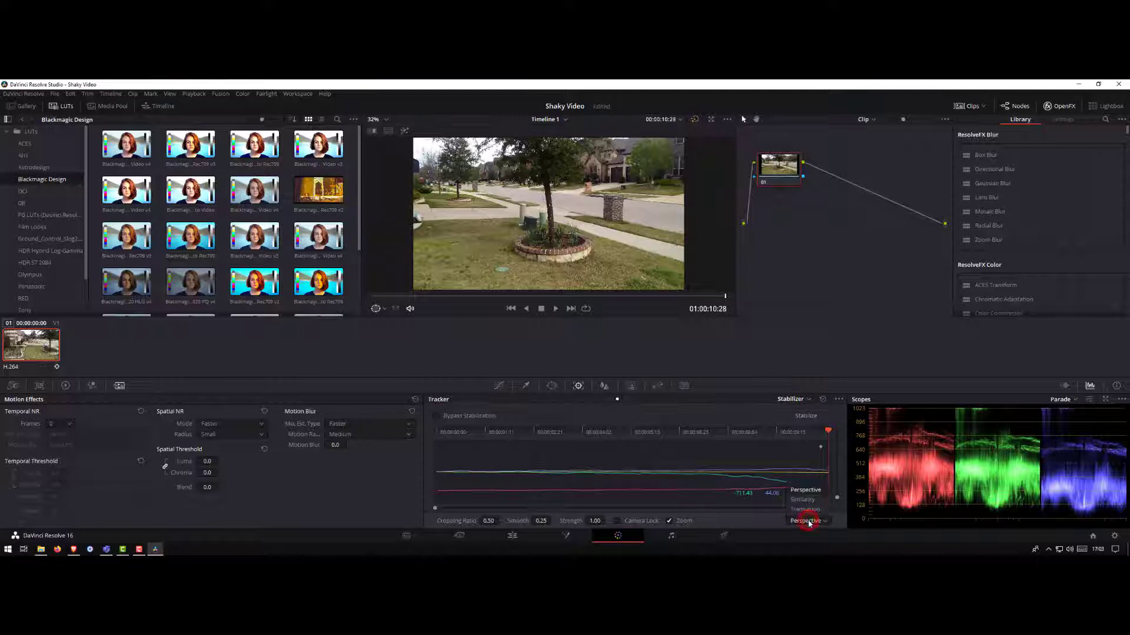
{"action": "left_click", "coordinate": [807, 521]}
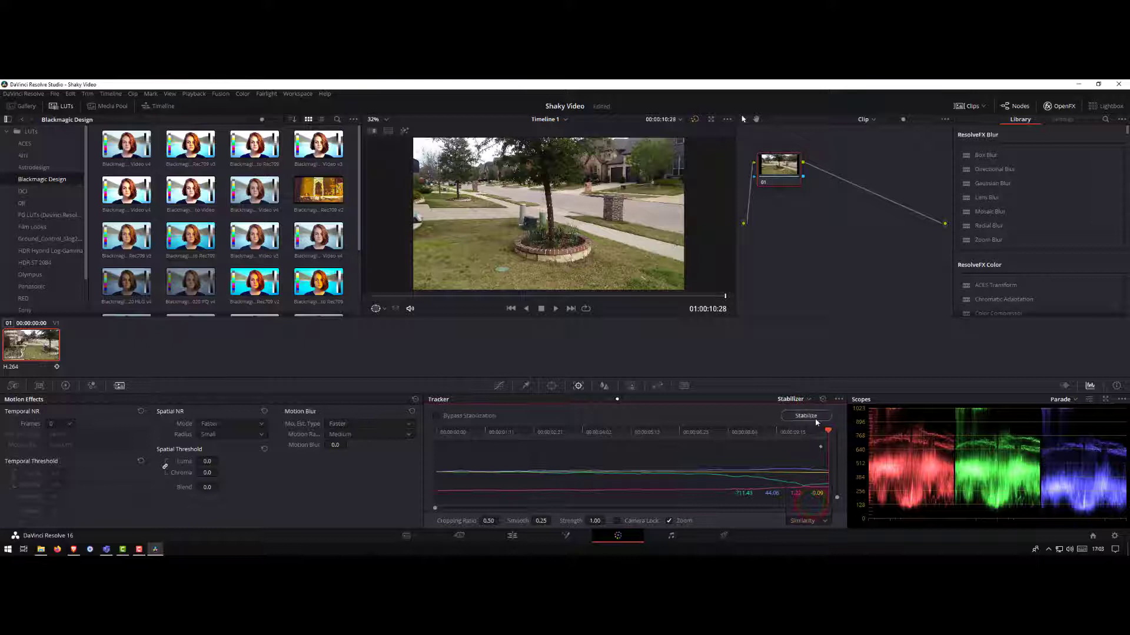
{"action": "left_click", "coordinate": [805, 416]}
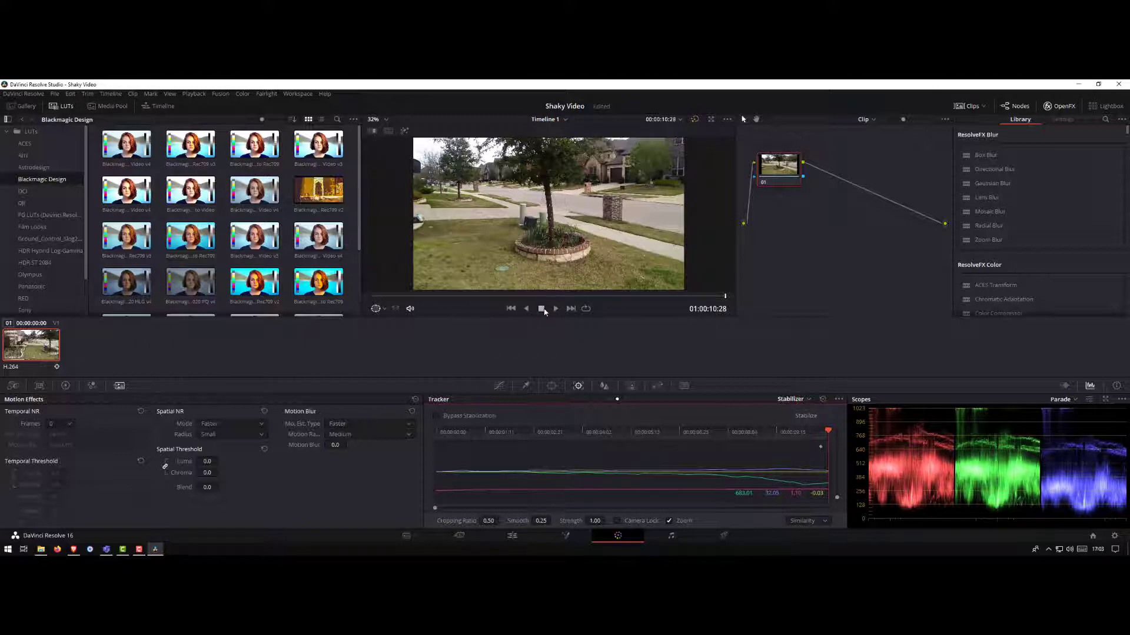
- Play the Similarity-stabilized clip from the beginning to check the result
{"action": "left_click", "coordinate": [542, 308]}
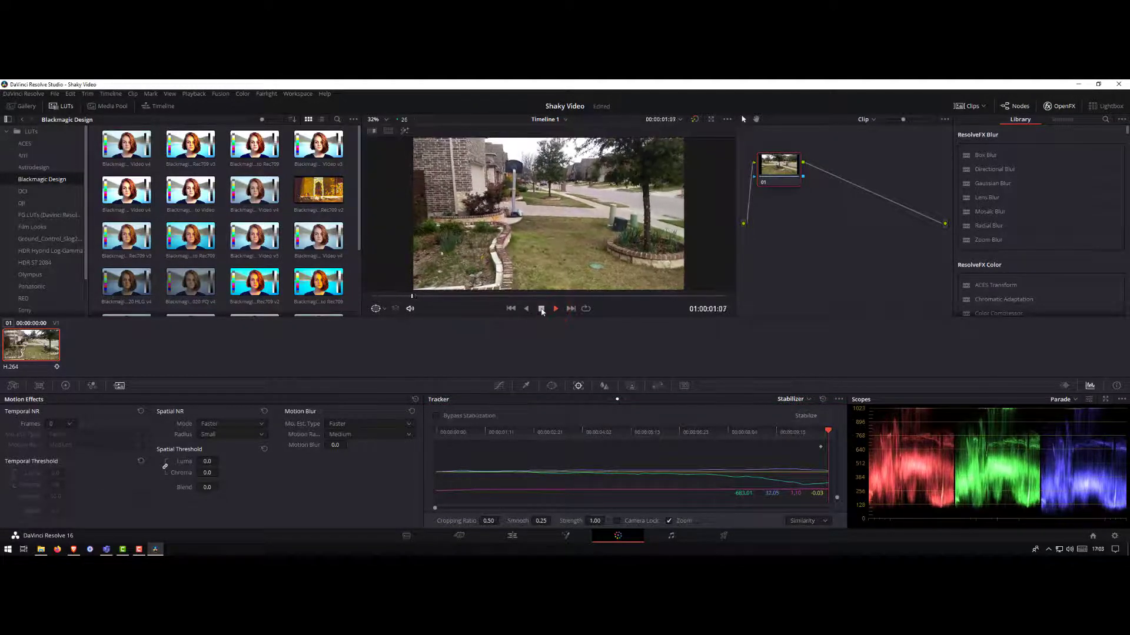
{"action": "left_click", "coordinate": [555, 309]}
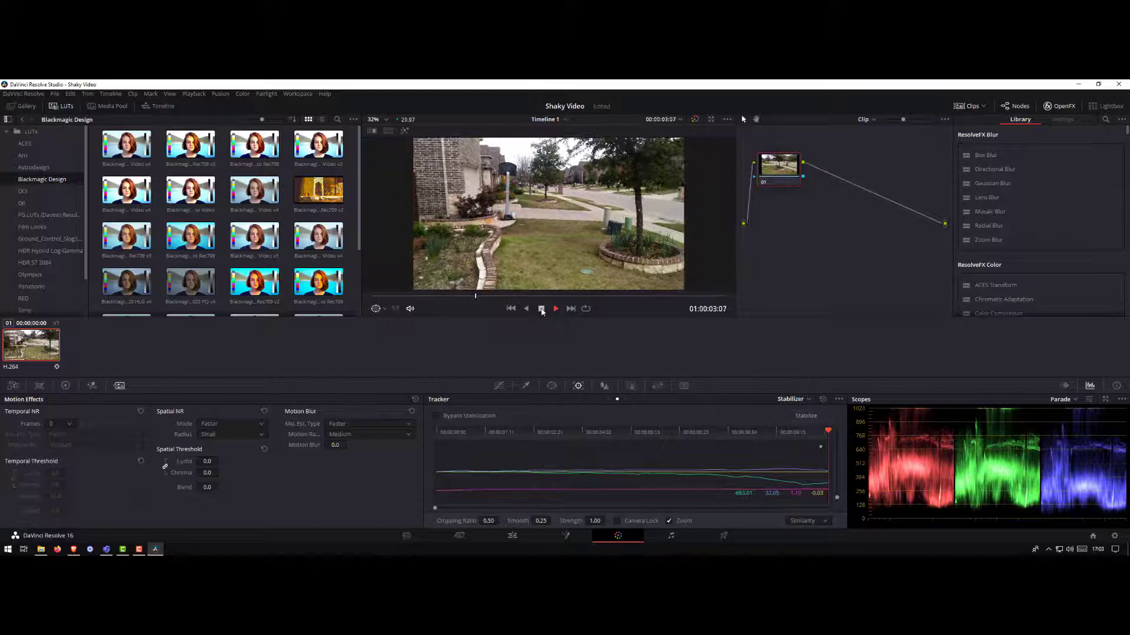
{"action": "left_click", "coordinate": [554, 308]}
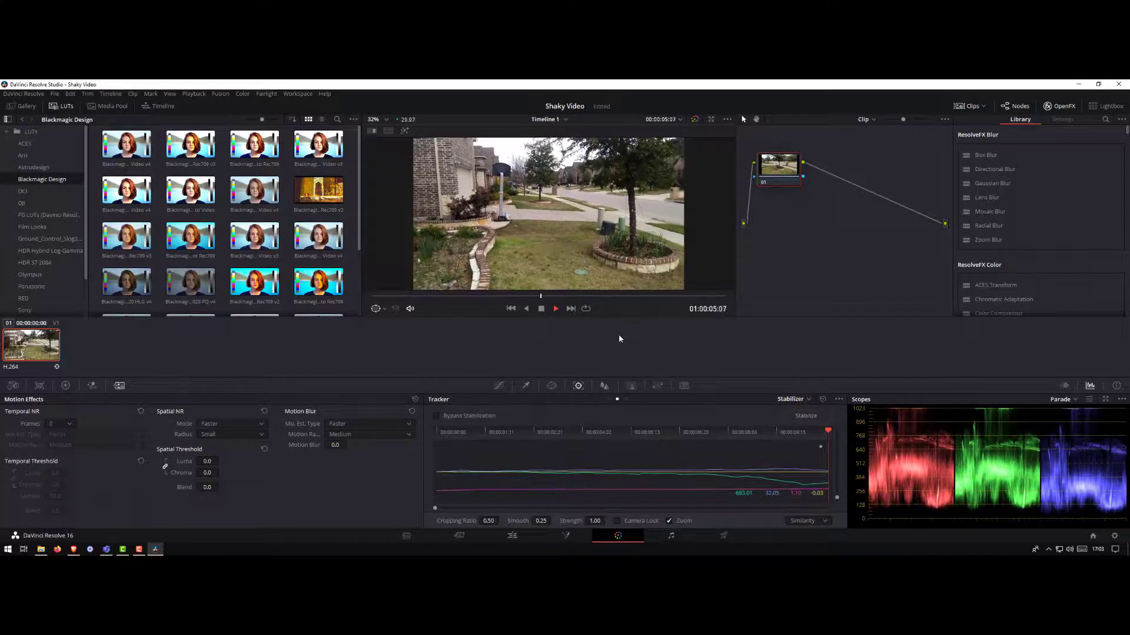
{"action": "left_click", "coordinate": [554, 308]}
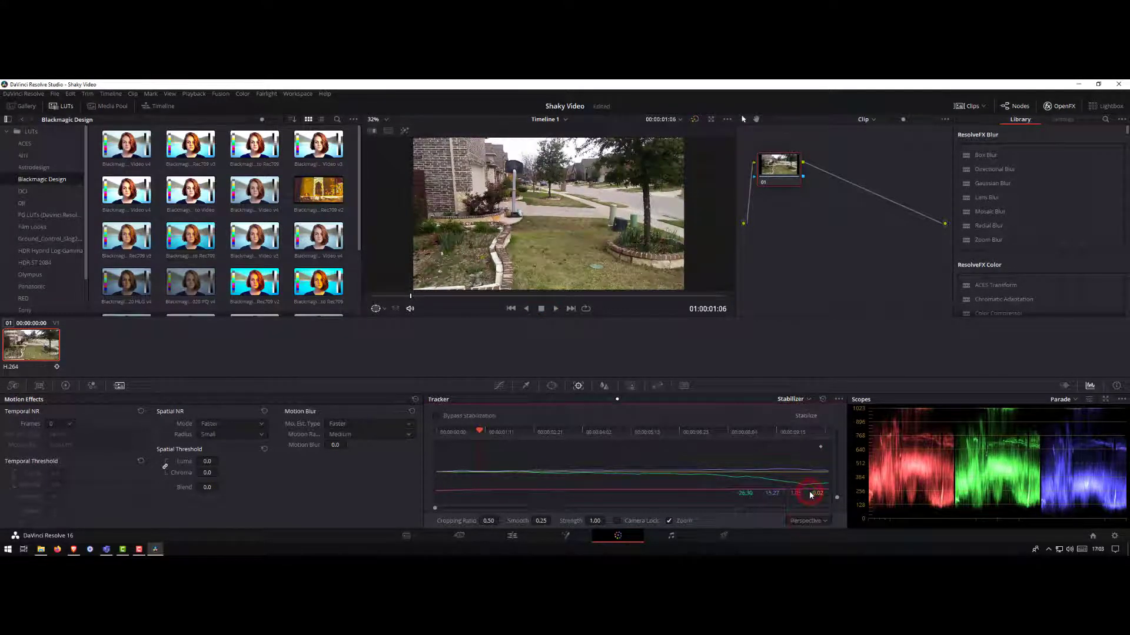
- Set the stabilizer mode back to Perspective and stabilize the clip again
{"action": "left_click", "coordinate": [808, 520]}
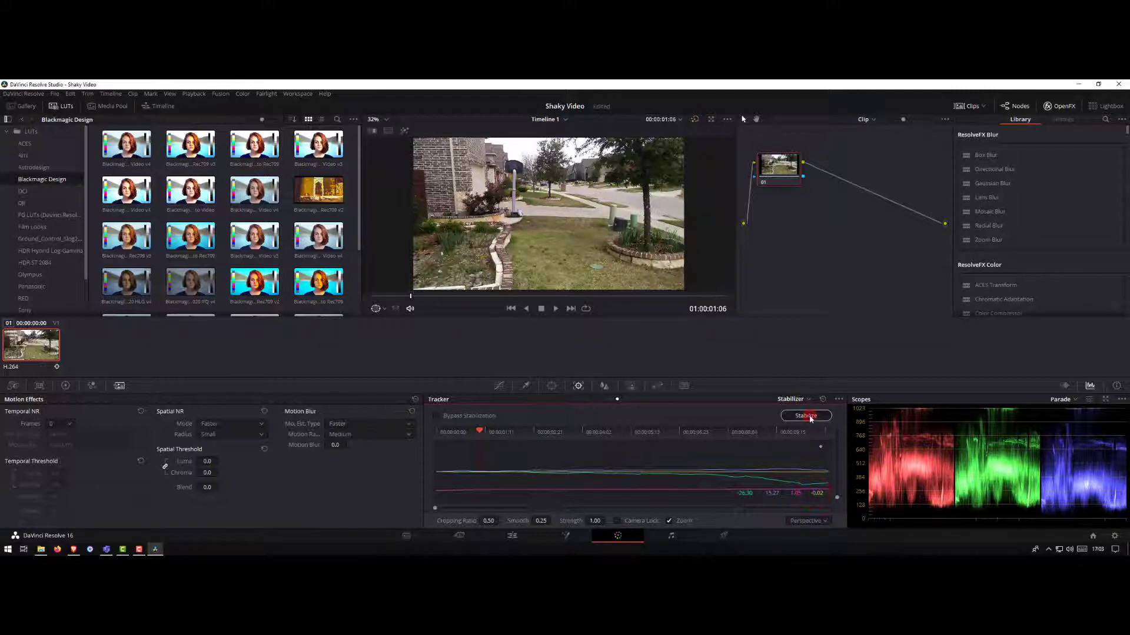
{"action": "left_click", "coordinate": [805, 415]}
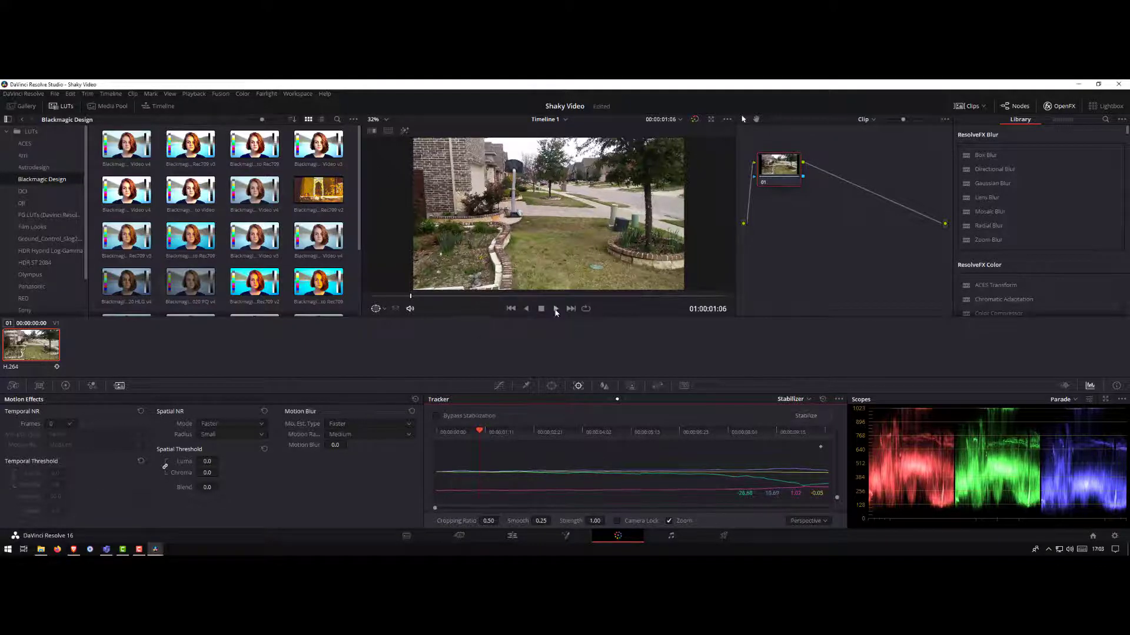
- Play back the Perspective-stabilized clip and head to the Deliver page
{"action": "left_click", "coordinate": [554, 309]}
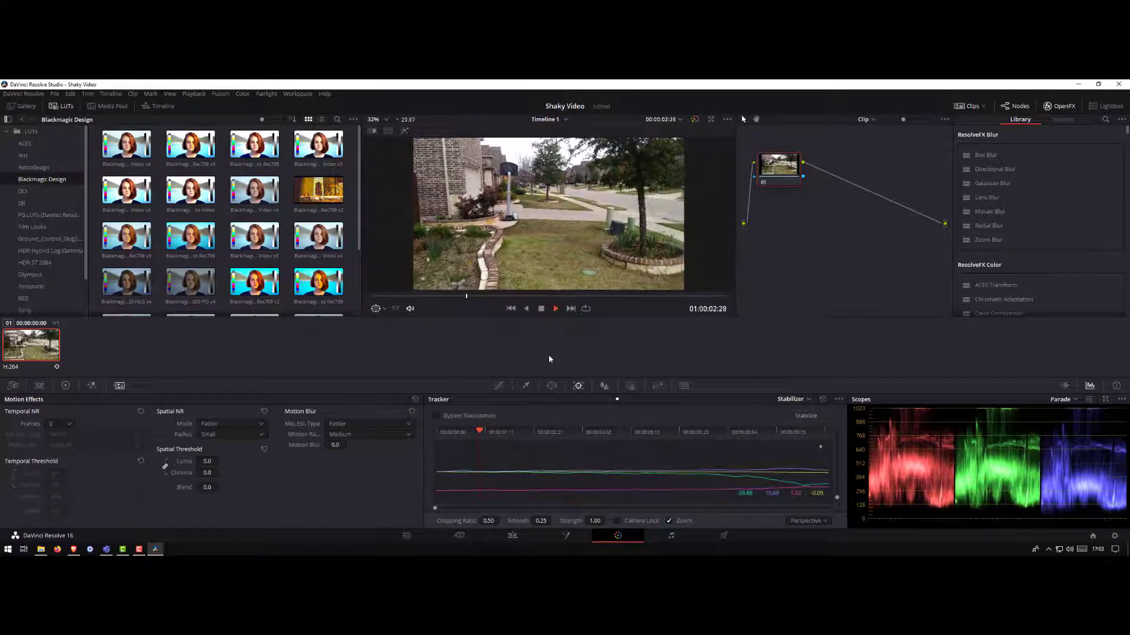
{"action": "left_click", "coordinate": [554, 308]}
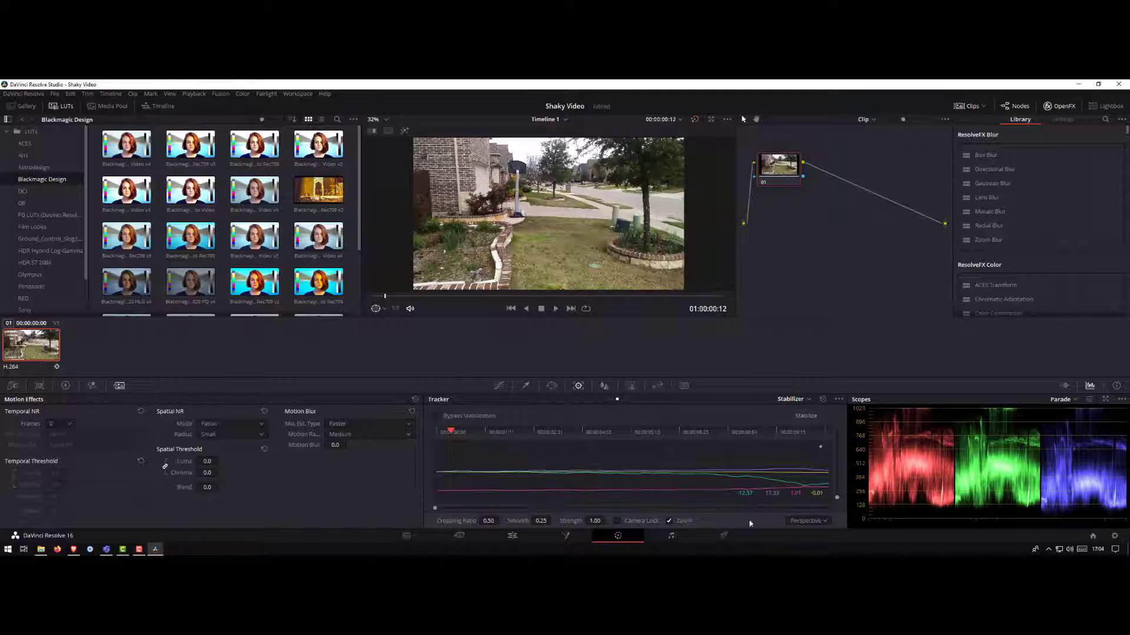
{"action": "left_click", "coordinate": [723, 537]}
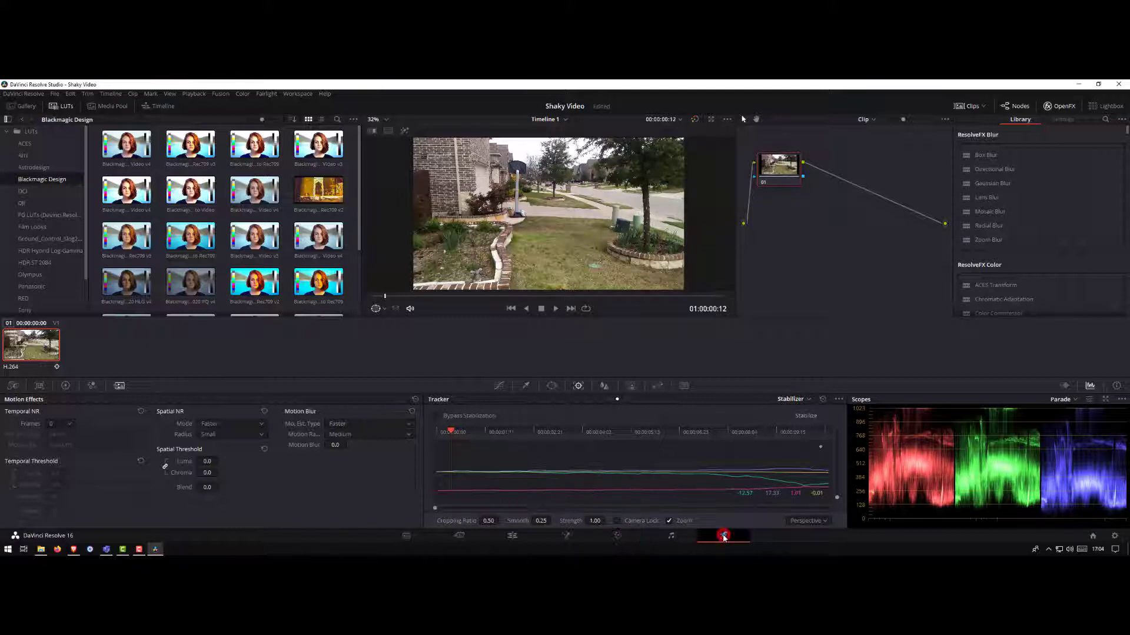
- On the Deliver page, name the render 'noshake' and set the Desktop as its save location
{"action": "left_click", "coordinate": [724, 537]}
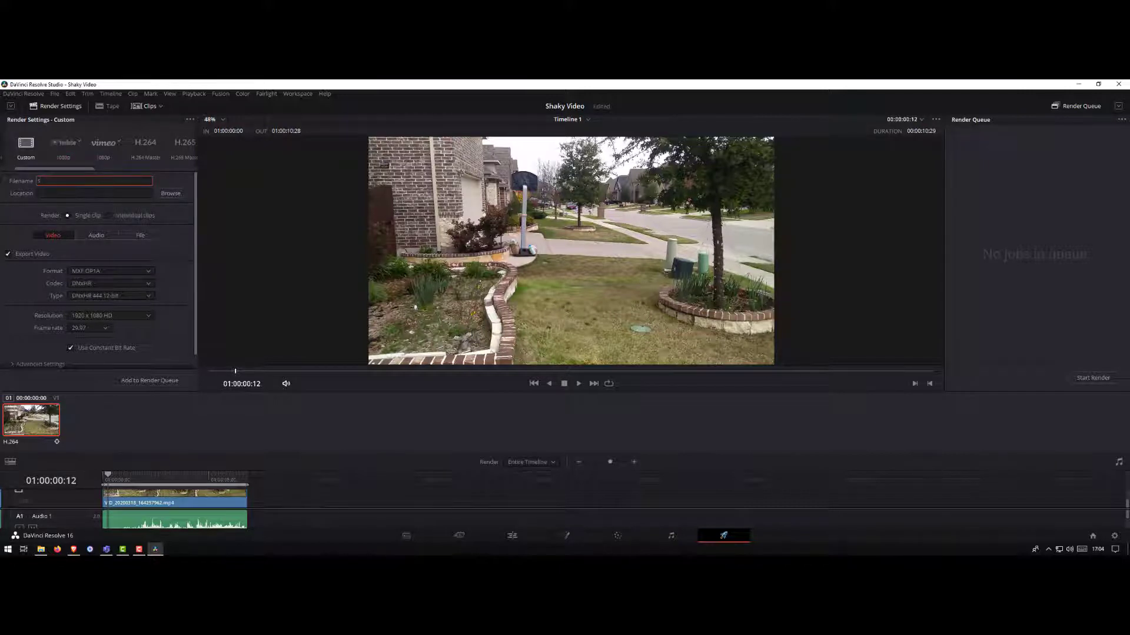
{"action": "type", "text": "noshake"}
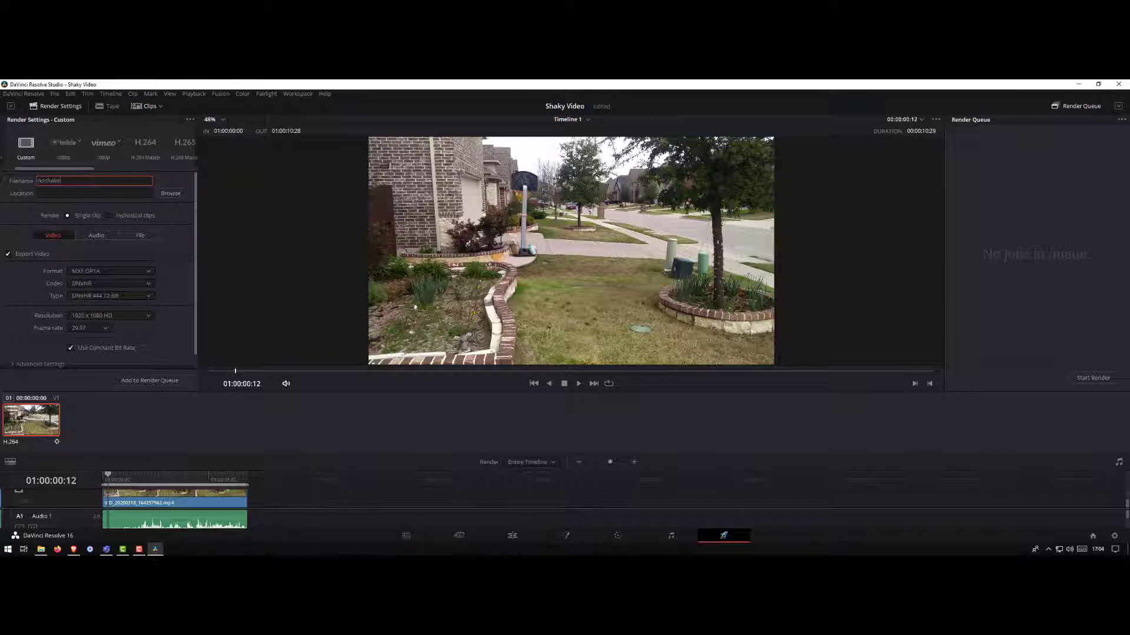
{"action": "left_click", "coordinate": [94, 188]}
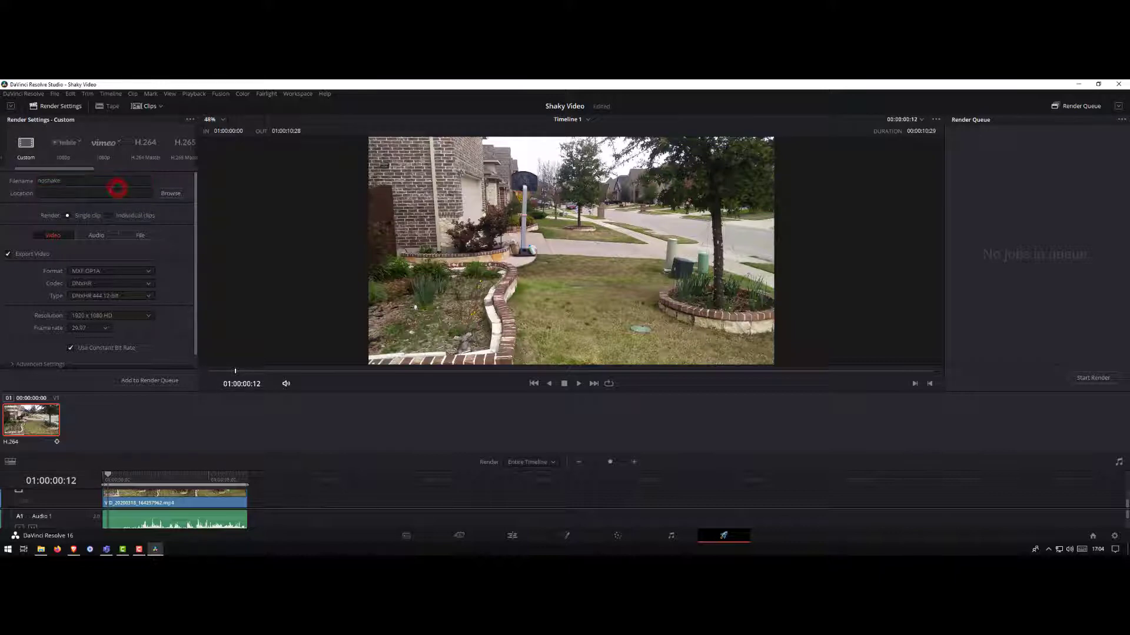
{"action": "left_click", "coordinate": [170, 193]}
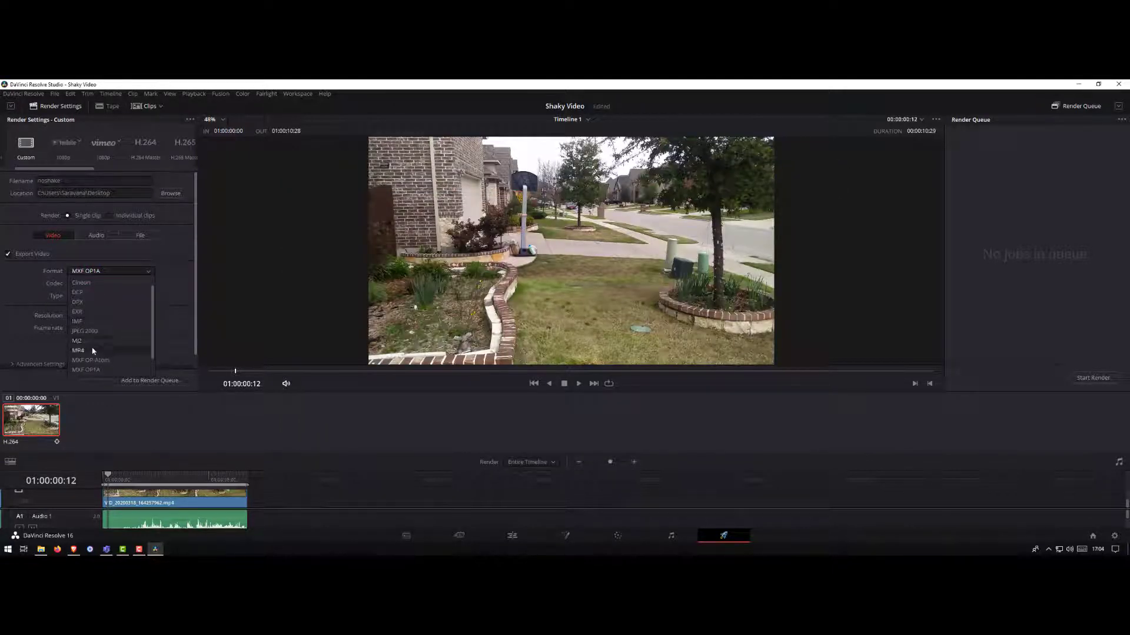
- Set MP4 format with the NVIDIA H.264 encoder and add the job to the Render Queue
{"action": "left_click", "coordinate": [79, 351]}
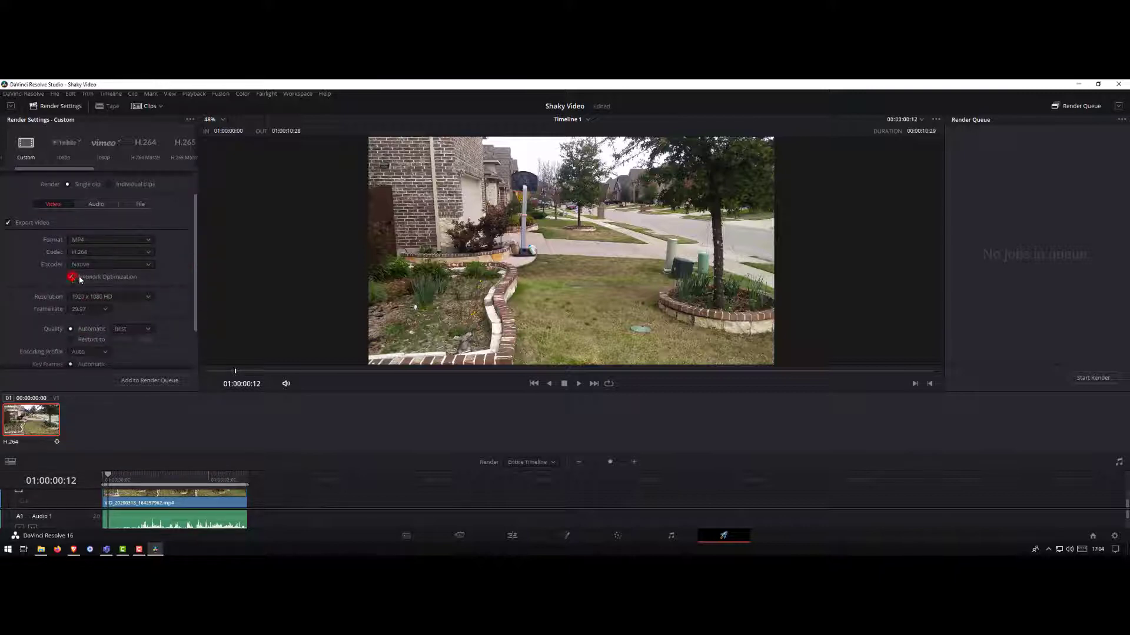
{"action": "left_click", "coordinate": [108, 264]}
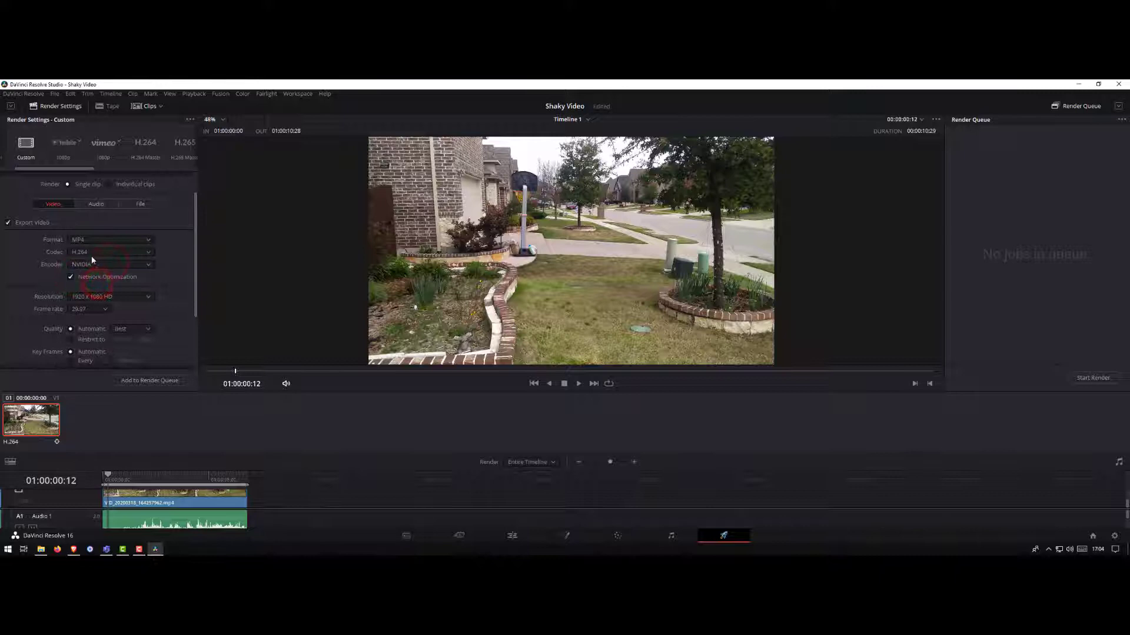
{"action": "scroll", "scroll_direction": "down", "scroll_amount": 3}
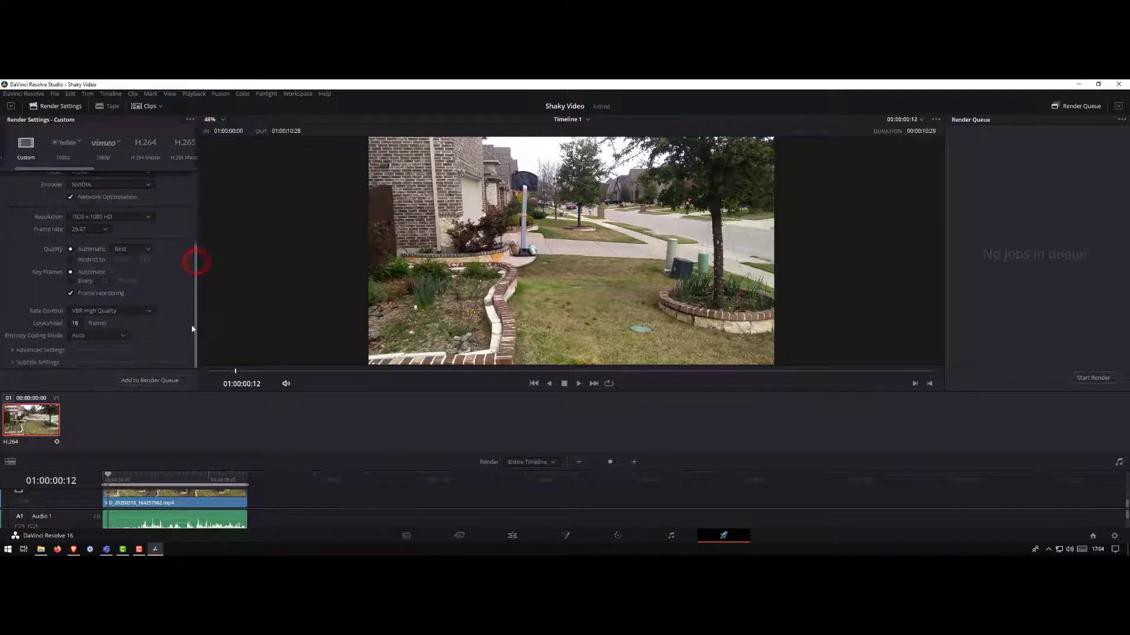
{"action": "scroll", "scroll_direction": "up", "scroll_amount": 3}
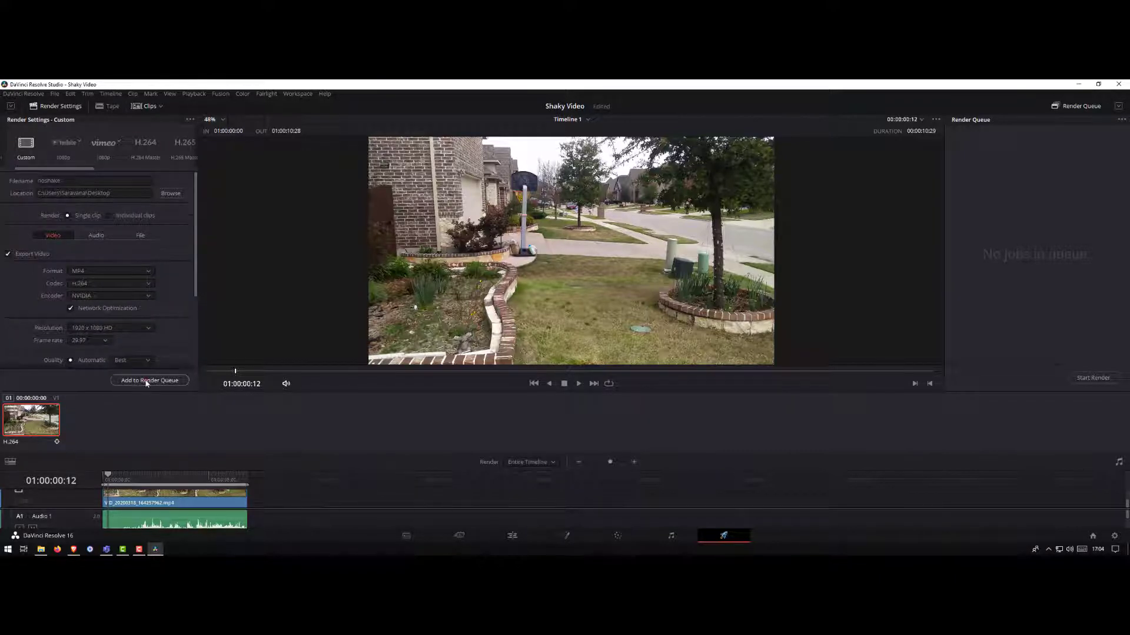
{"action": "left_click", "coordinate": [149, 380]}
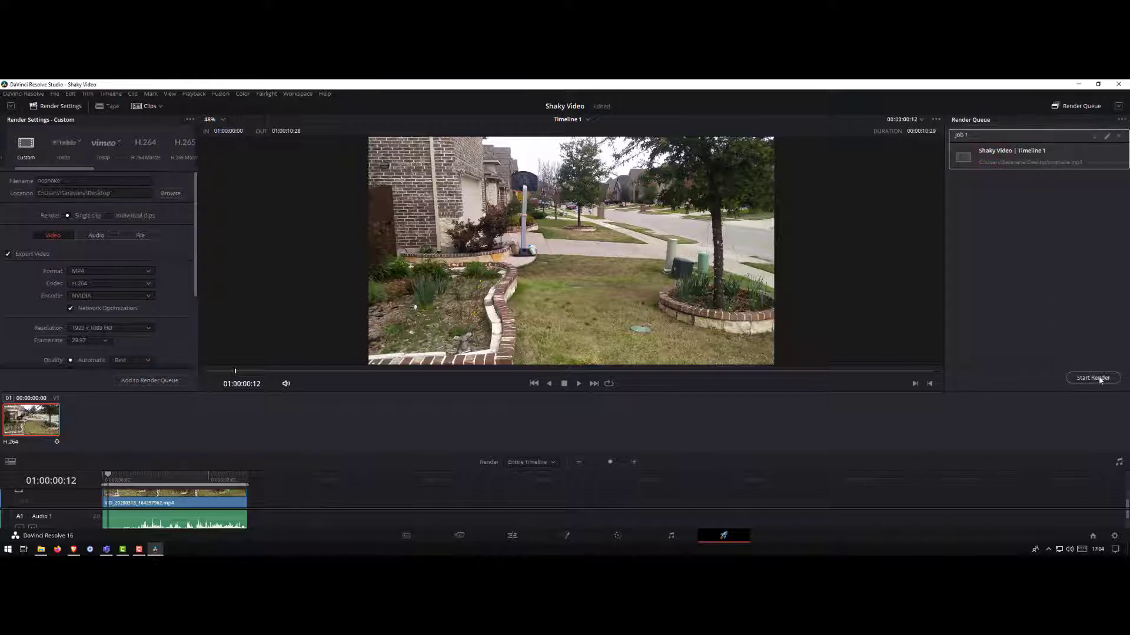
- Start the queued render job so noshake.mp4 is written to the desktop
{"action": "left_click", "coordinate": [1093, 378]}
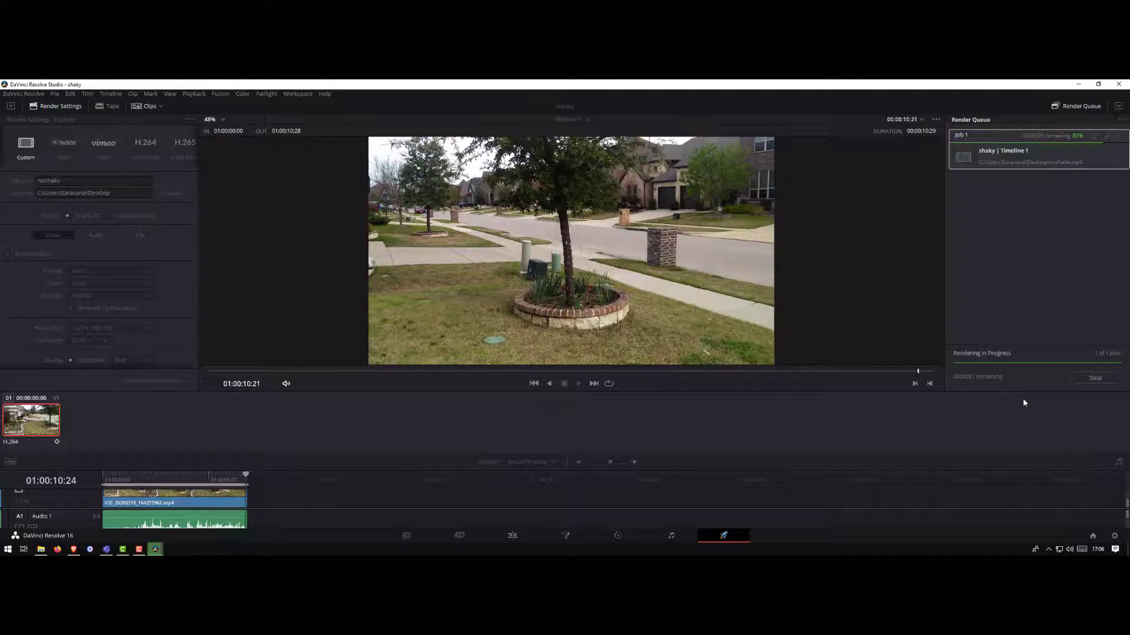
{"action": "left_click", "coordinate": [1095, 377]}
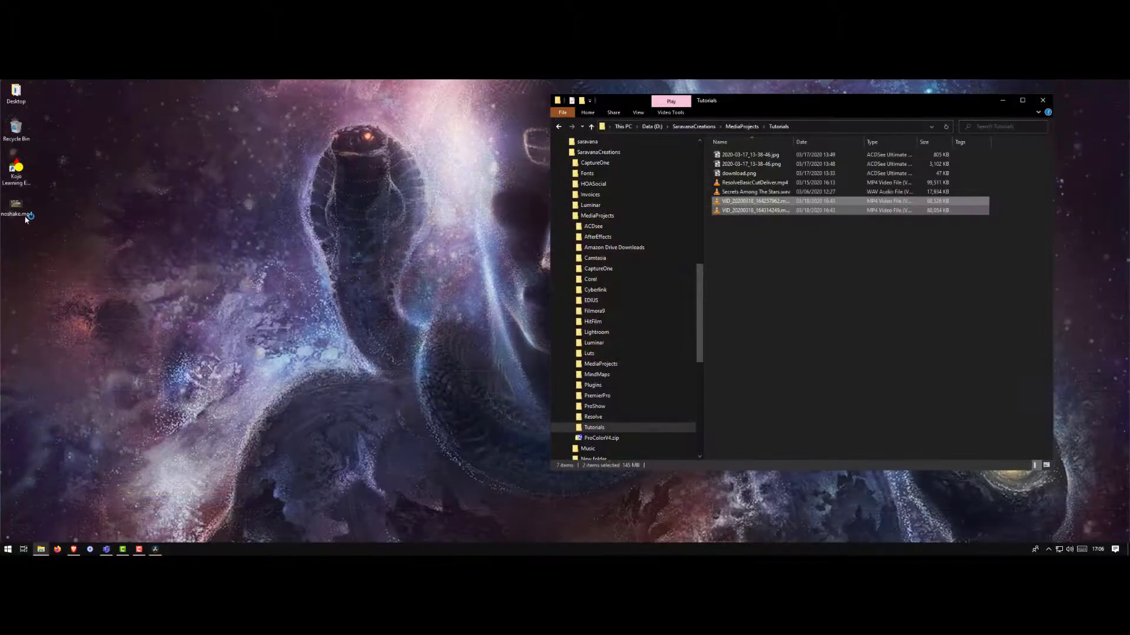
- Play noshake.mp4 from the desktop in VLC, then close the player
{"action": "double_click", "coordinate": [15, 210]}
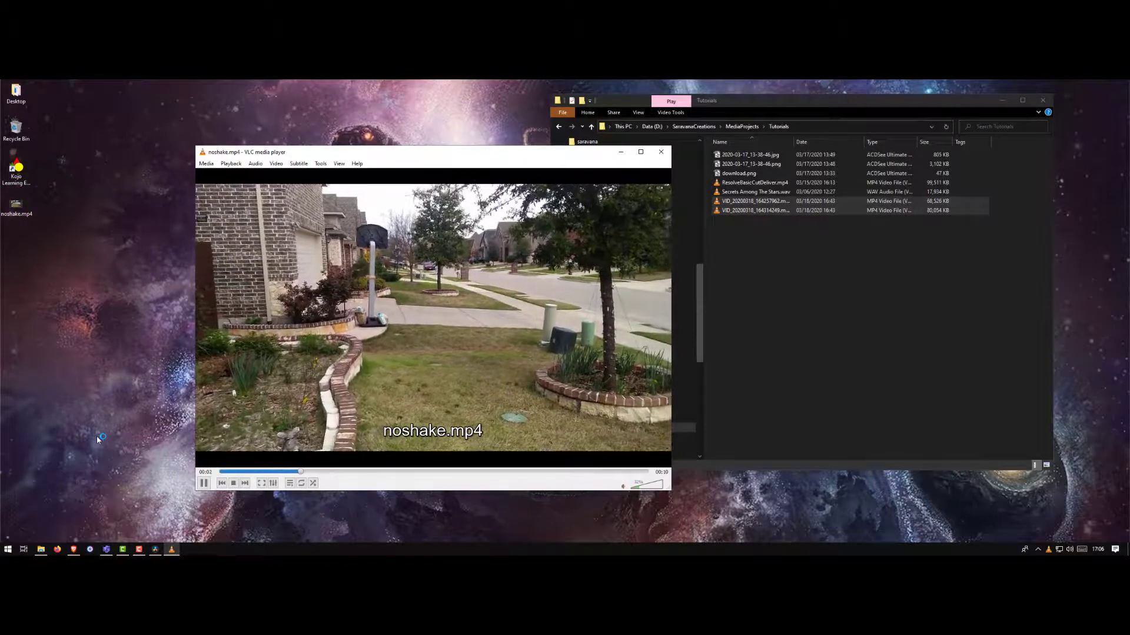
{"action": "left_click", "coordinate": [154, 550]}
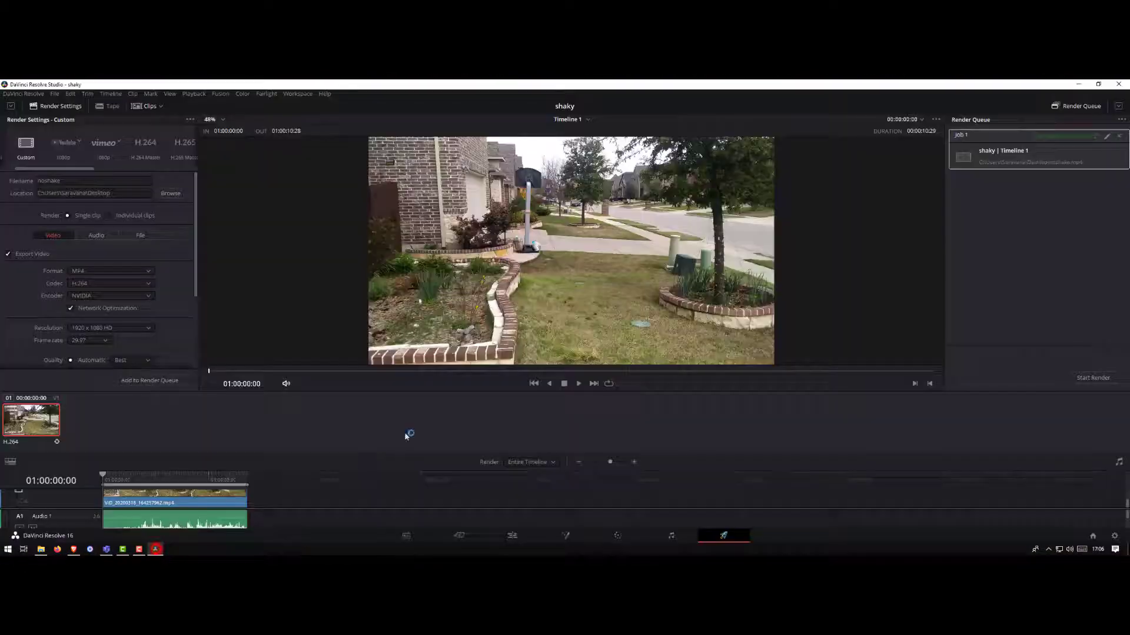